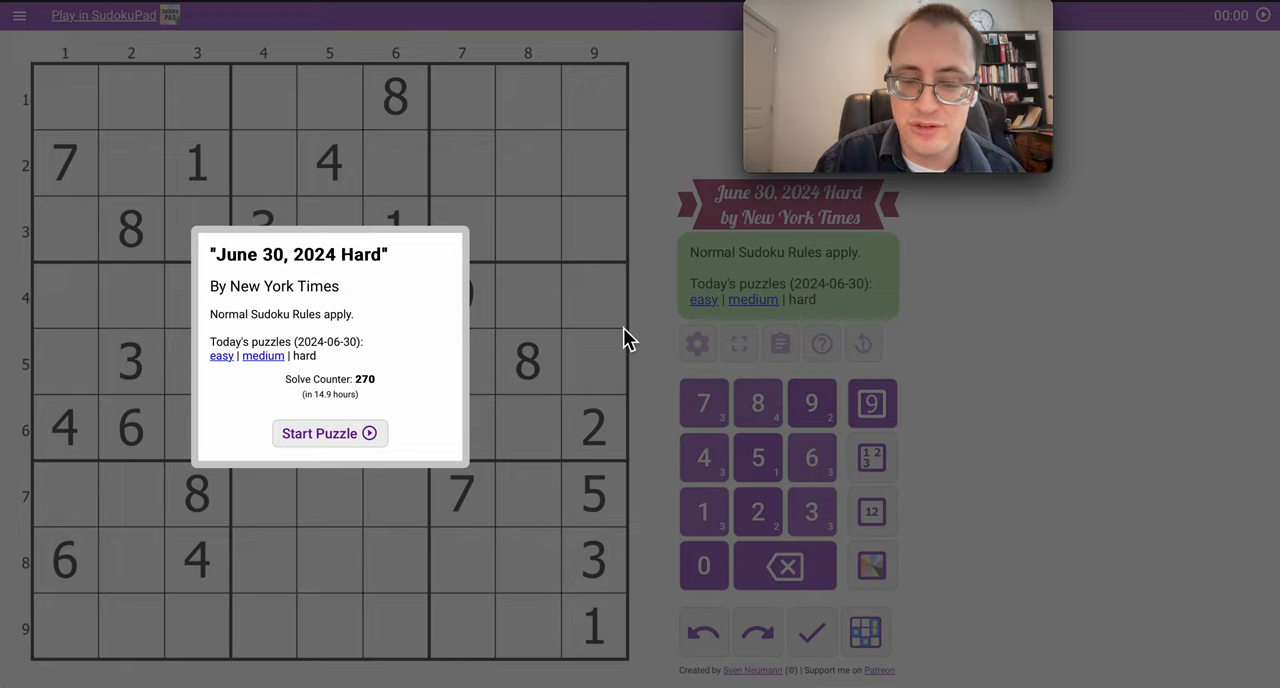
{"action": "mouse_move", "coordinate": [448, 388]}
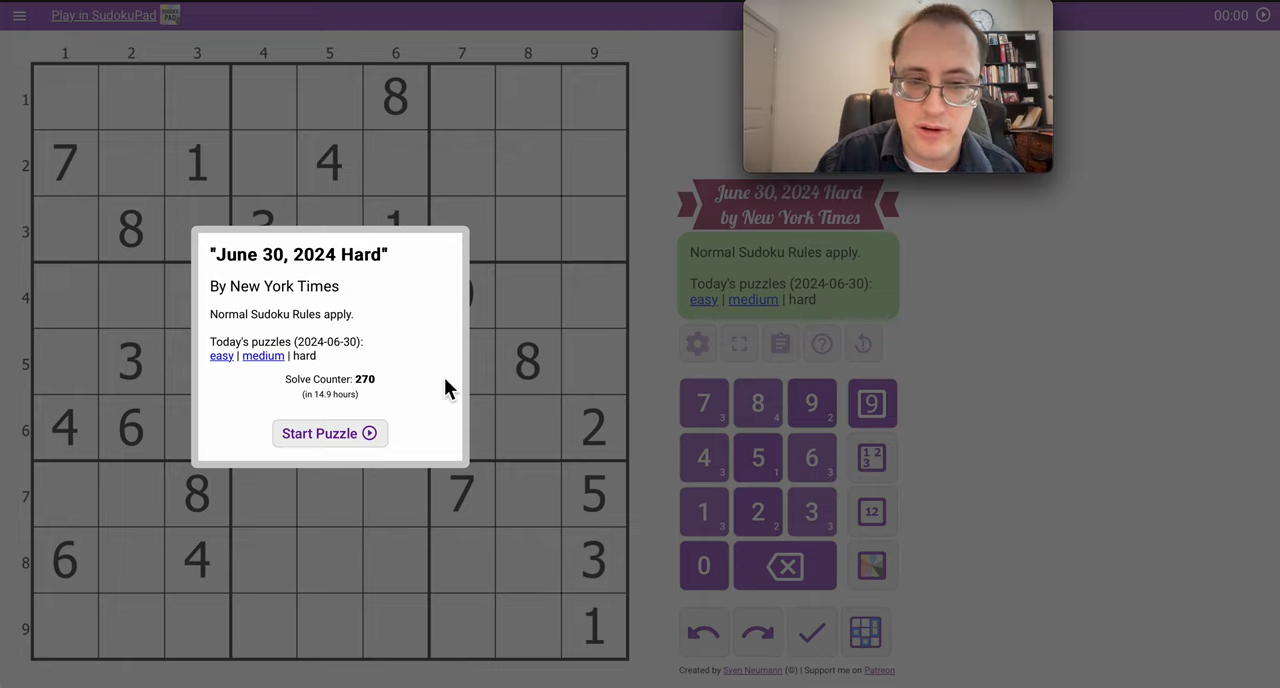
Start the June 30, 2024 Hard puzzle from the intro dialog.
{"action": "left_click", "coordinate": [328, 432]}
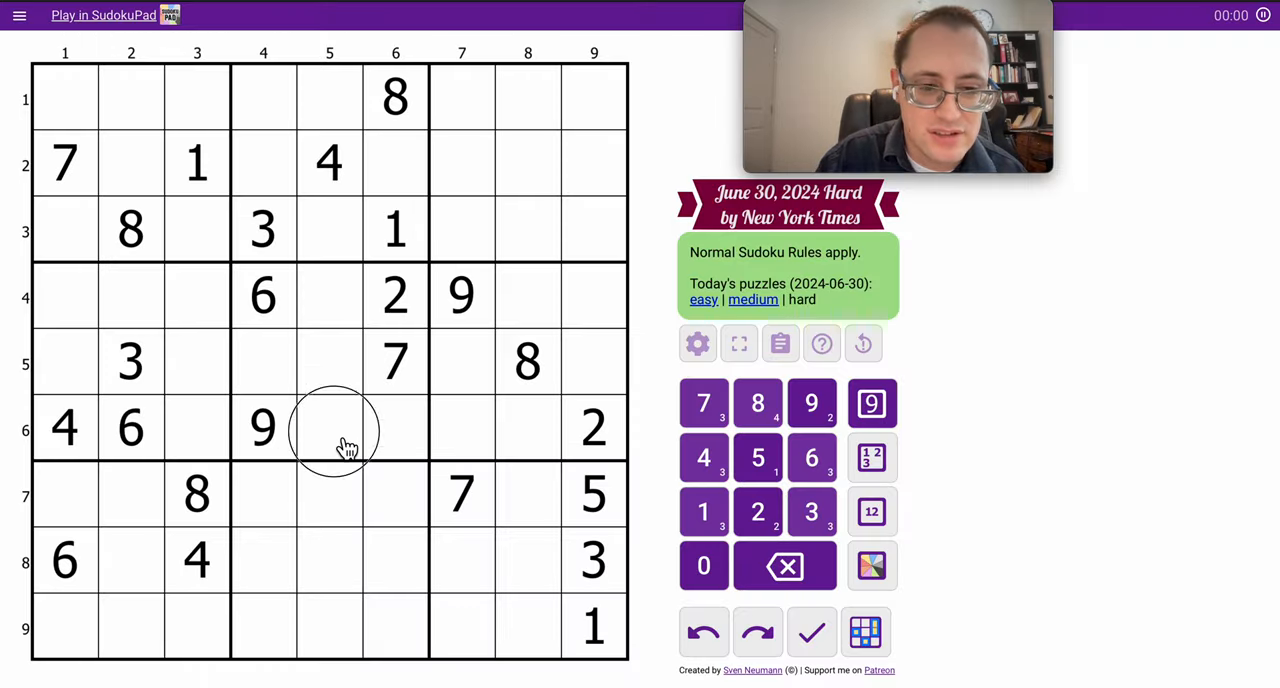
Pencil 1 across row 1's empty cells, clear it from column 9, and enter 8 in r2c9.
{"action": "left_click", "coordinate": [396, 228]}
{"action": "type", "text": "1"}
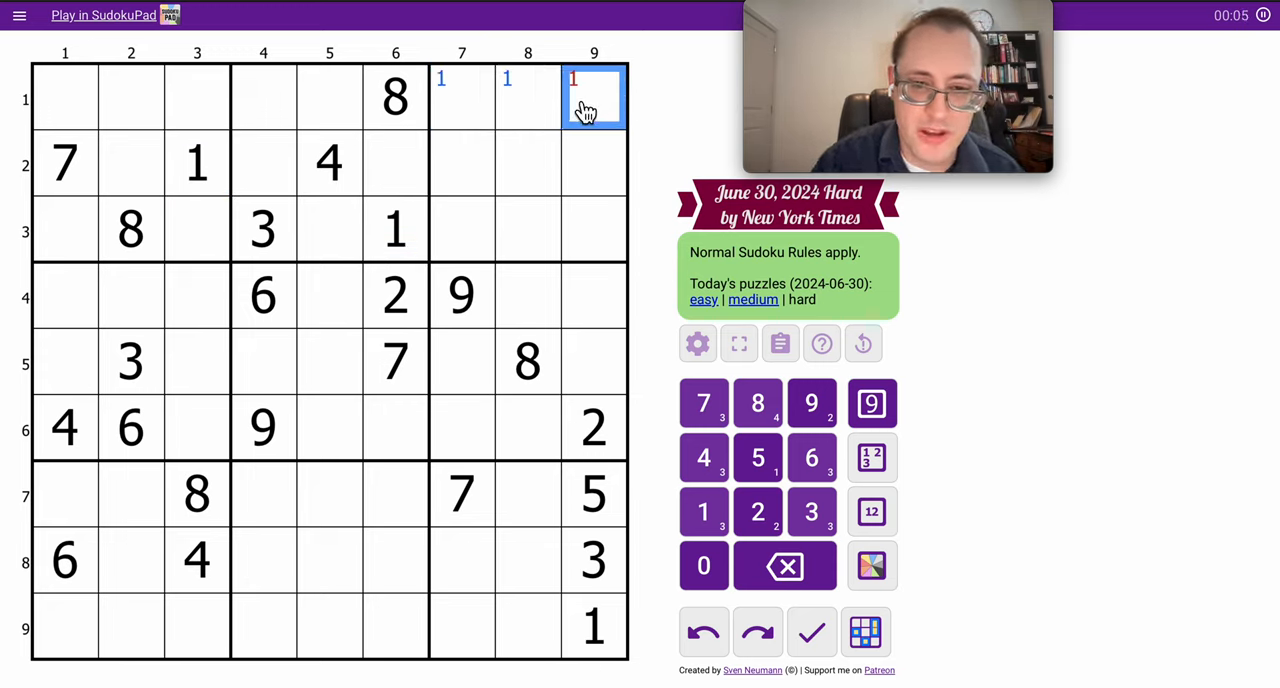
{"action": "left_click", "coordinate": [592, 96]}
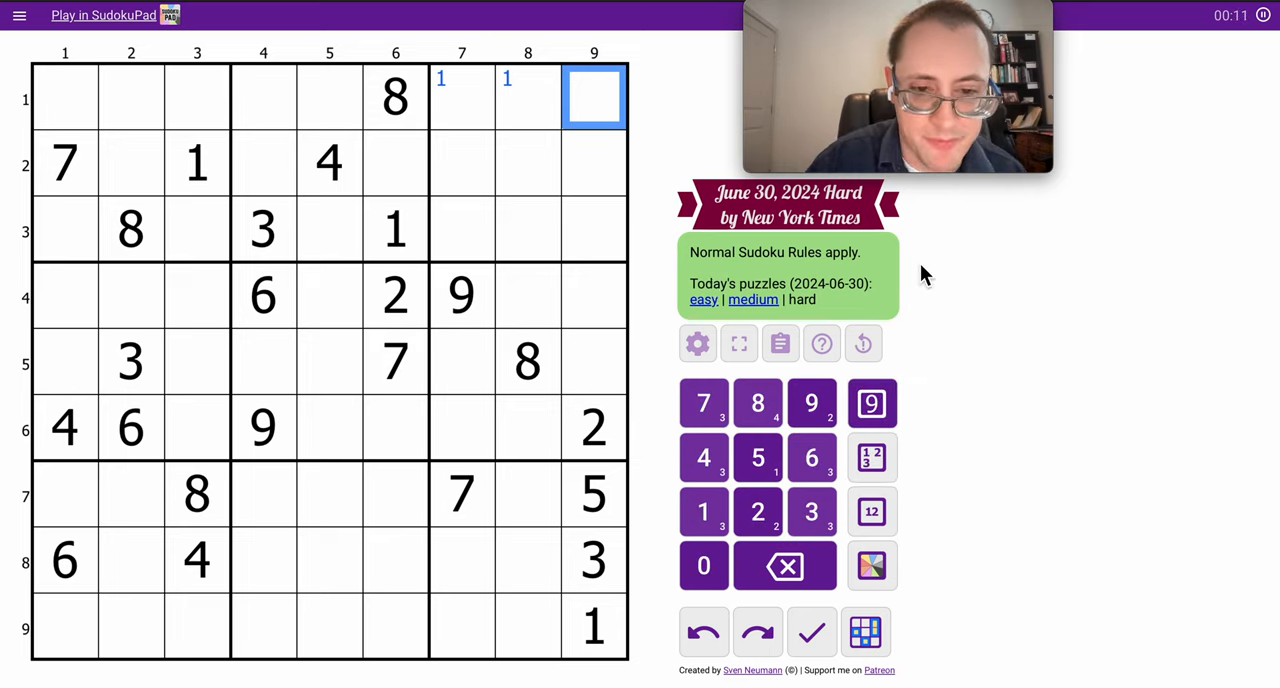
{"action": "mouse_move", "coordinate": [658, 264]}
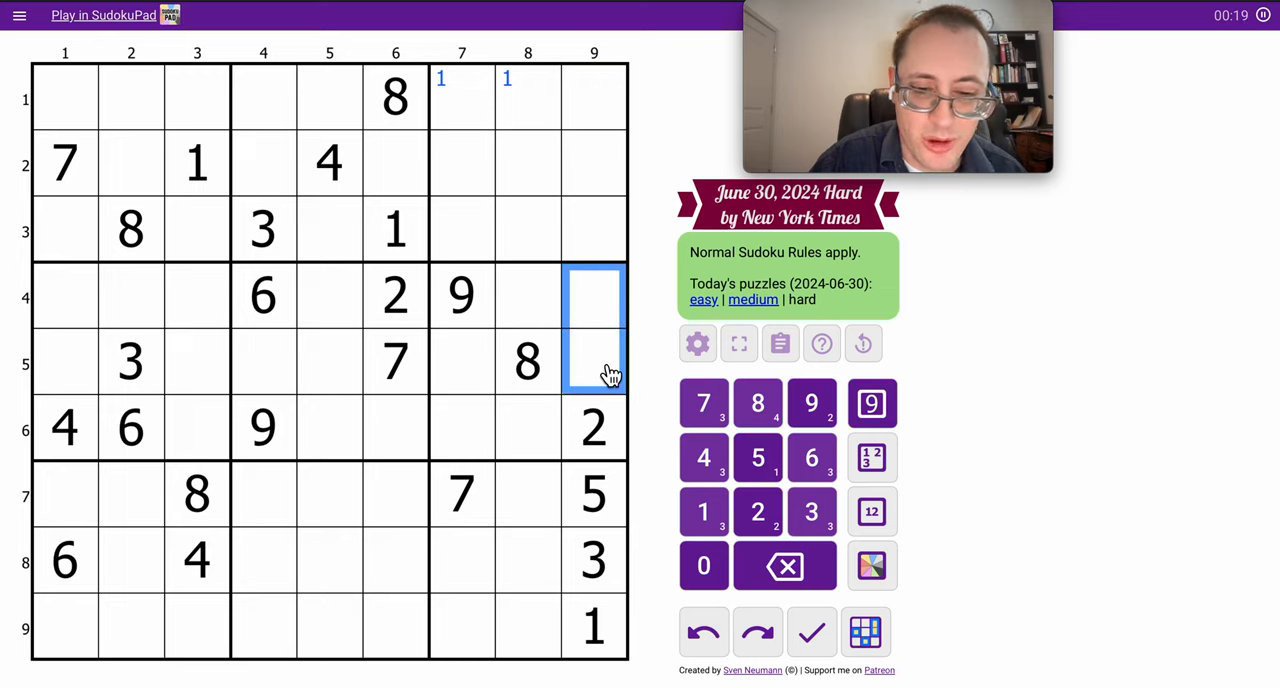
{"action": "left_click", "coordinate": [592, 628]}
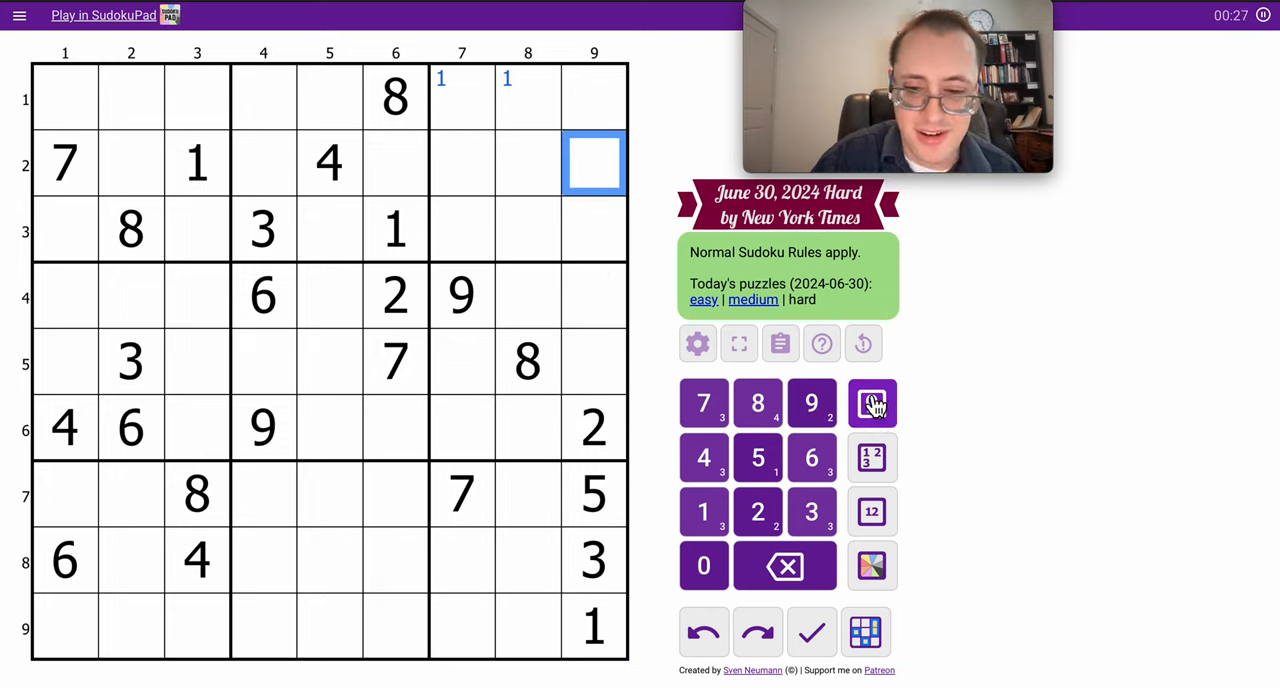
{"action": "left_click", "coordinate": [756, 402]}
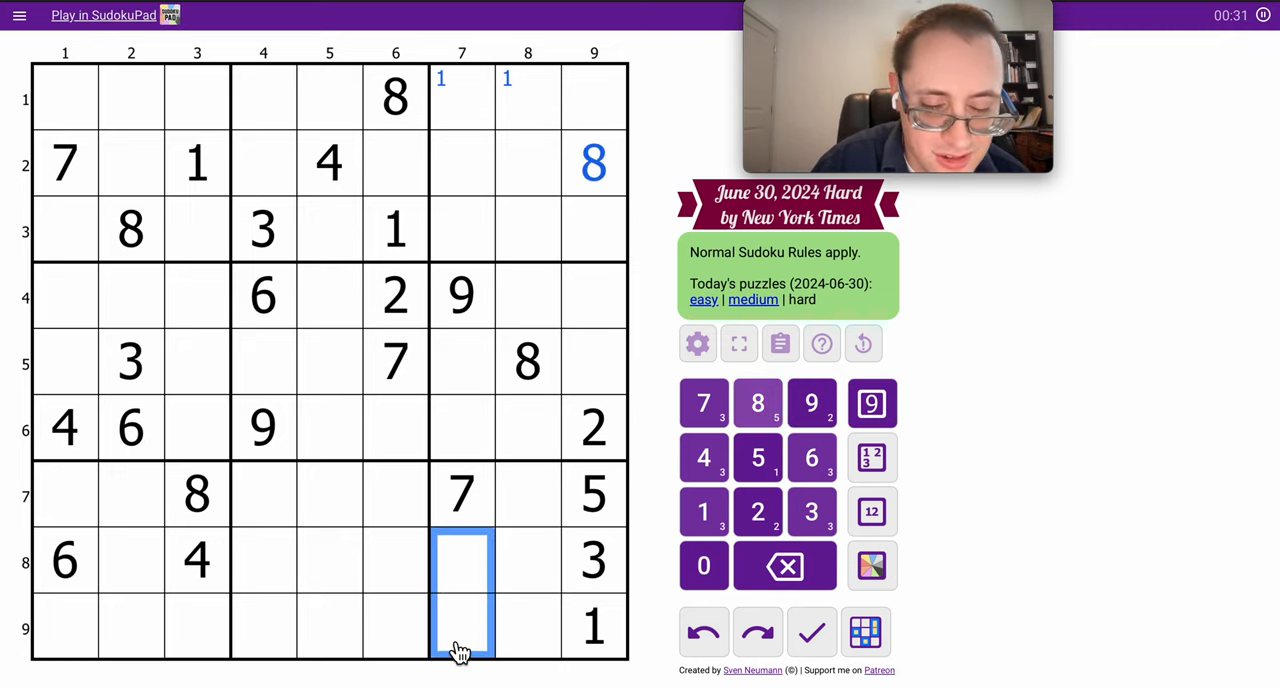
Pencil 8 into r8c7/r9c7 and 6 into r5c7 and r5c9.
{"action": "left_click", "coordinate": [756, 404]}
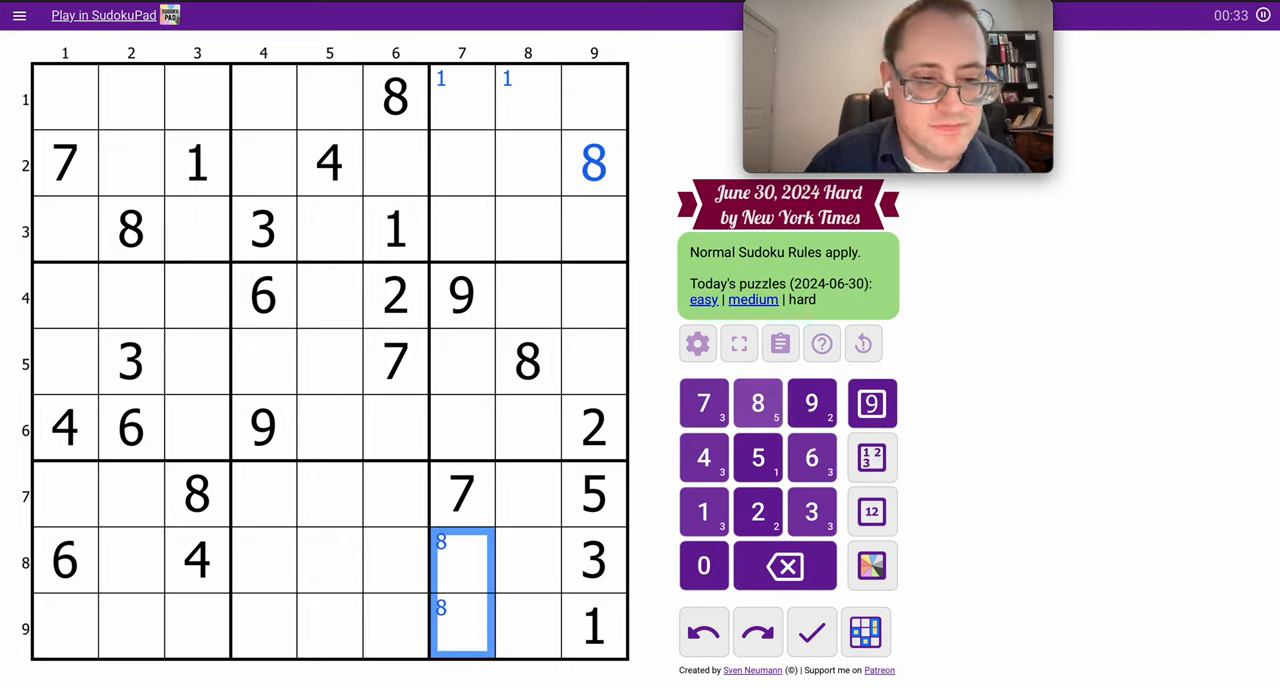
{"action": "mouse_move", "coordinate": [460, 440]}
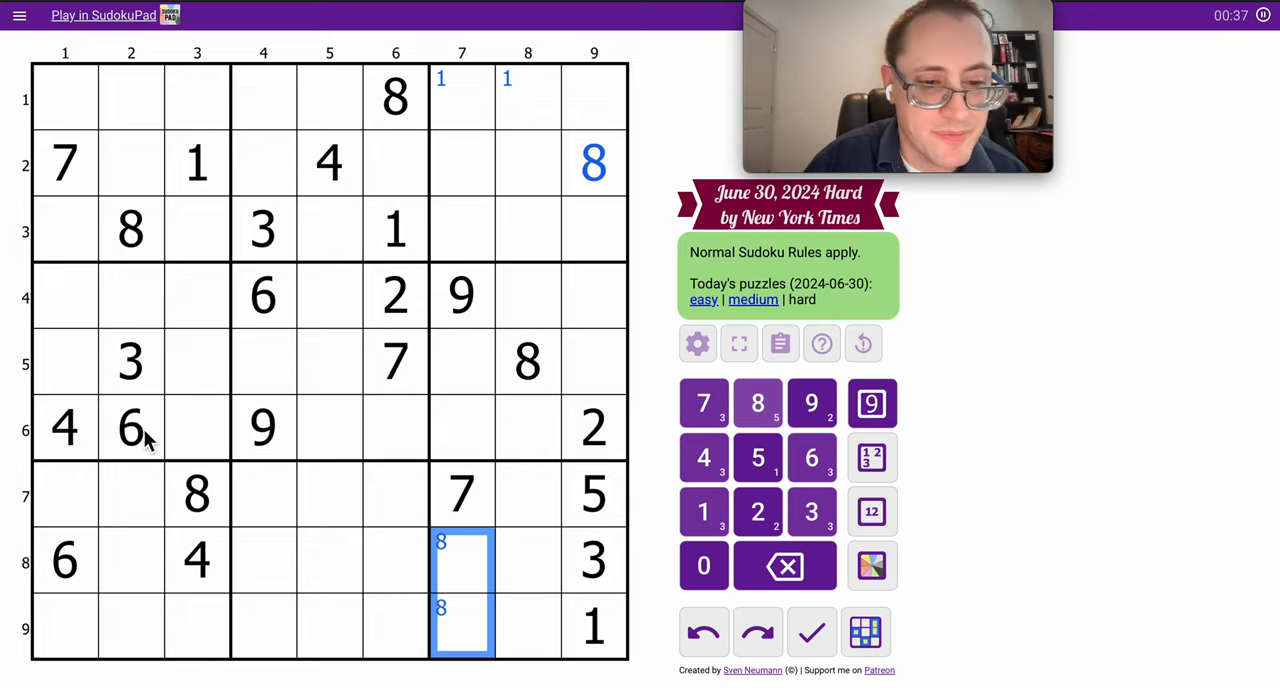
{"action": "left_click", "coordinate": [264, 296]}
{"action": "type", "text": "6"}
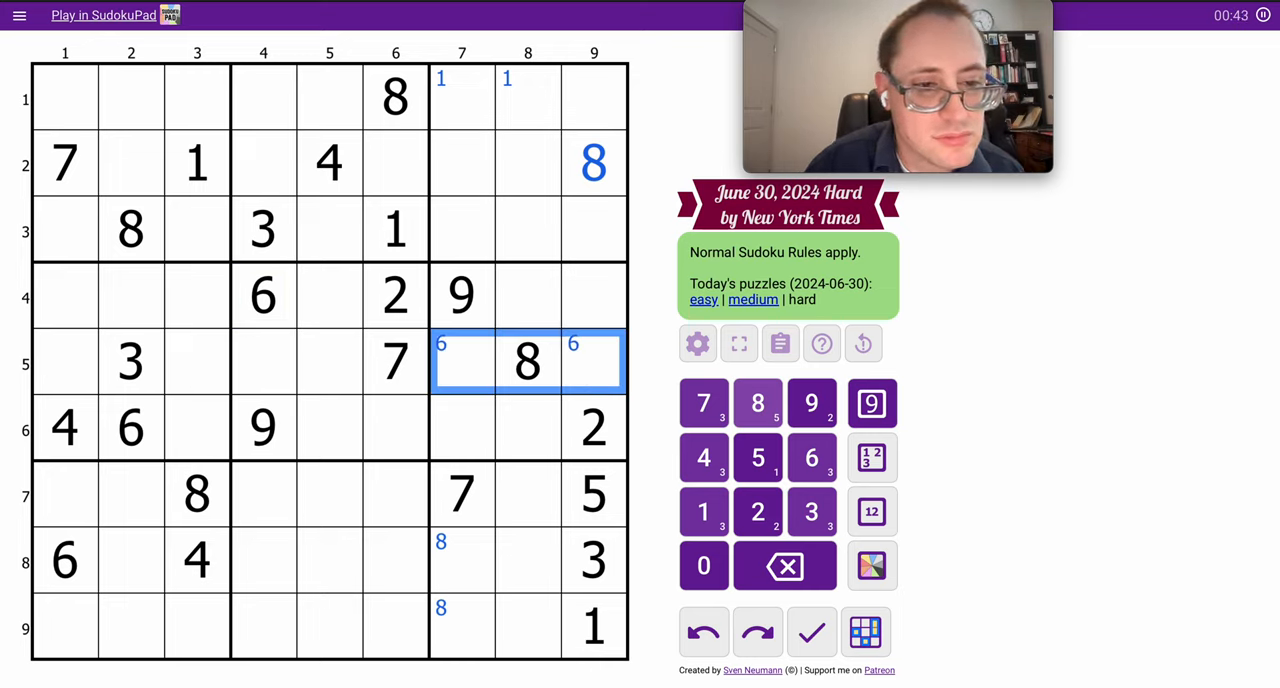
{"action": "mouse_move", "coordinate": [580, 366]}
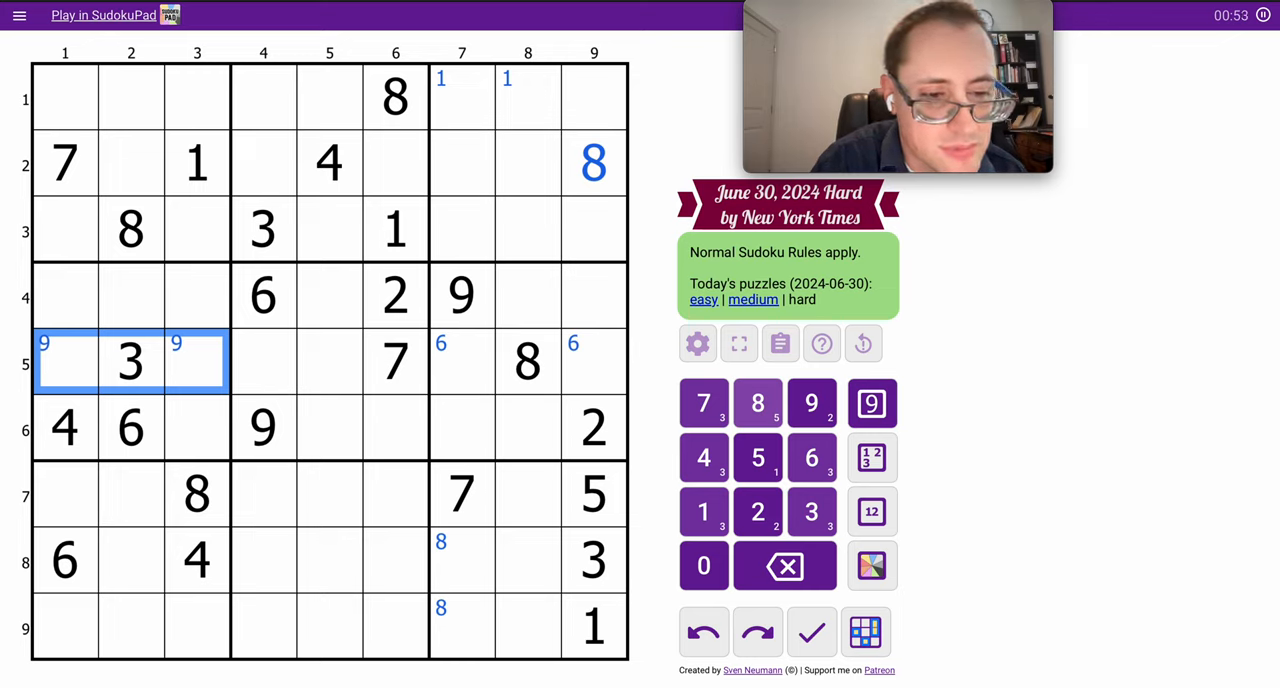
{"action": "mouse_move", "coordinate": [204, 364]}
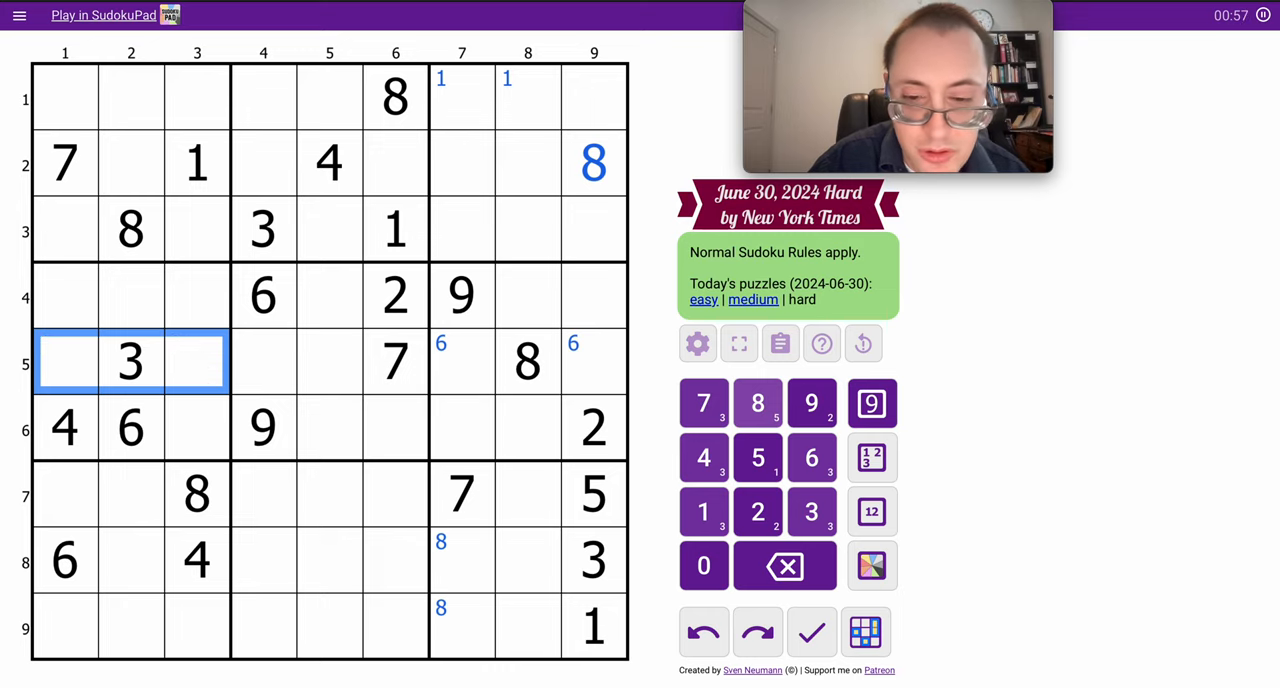
Note centre candidates across row 5, including r5c7, and place 4 in r1c2.
{"action": "left_click", "coordinate": [872, 512]}
{"action": "type", "text": "29"}
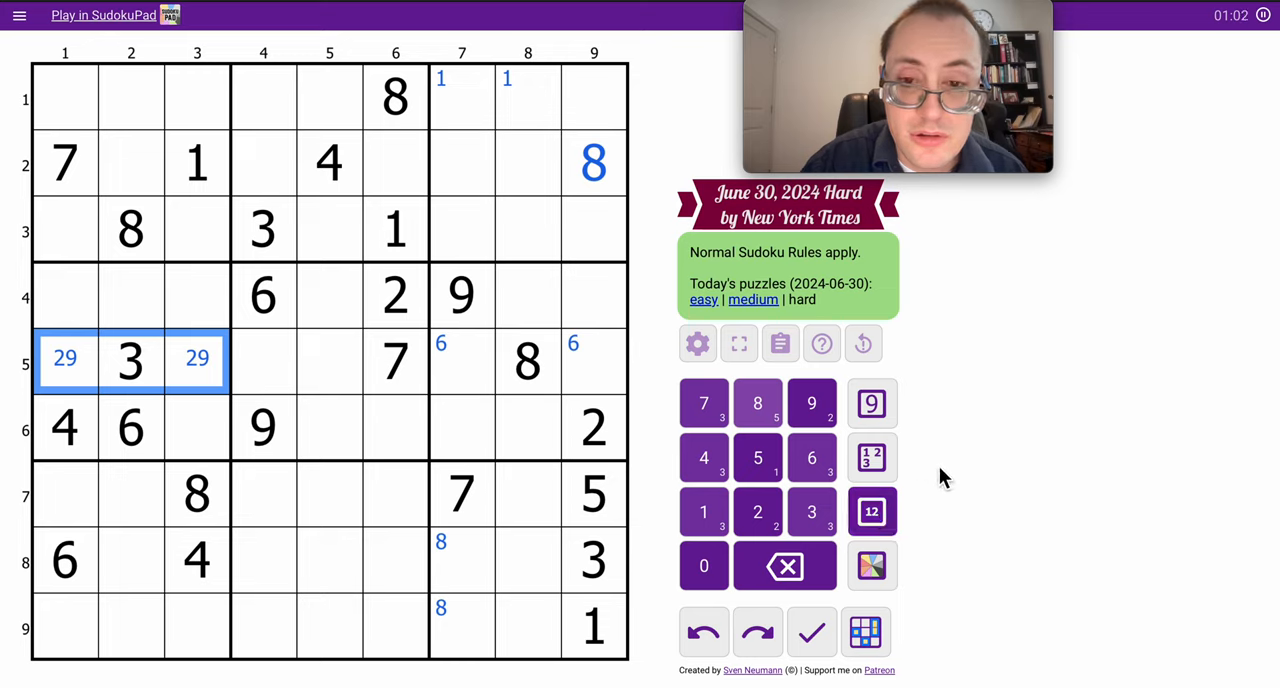
{"action": "mouse_move", "coordinate": [960, 480]}
{"action": "type", "text": "46"}
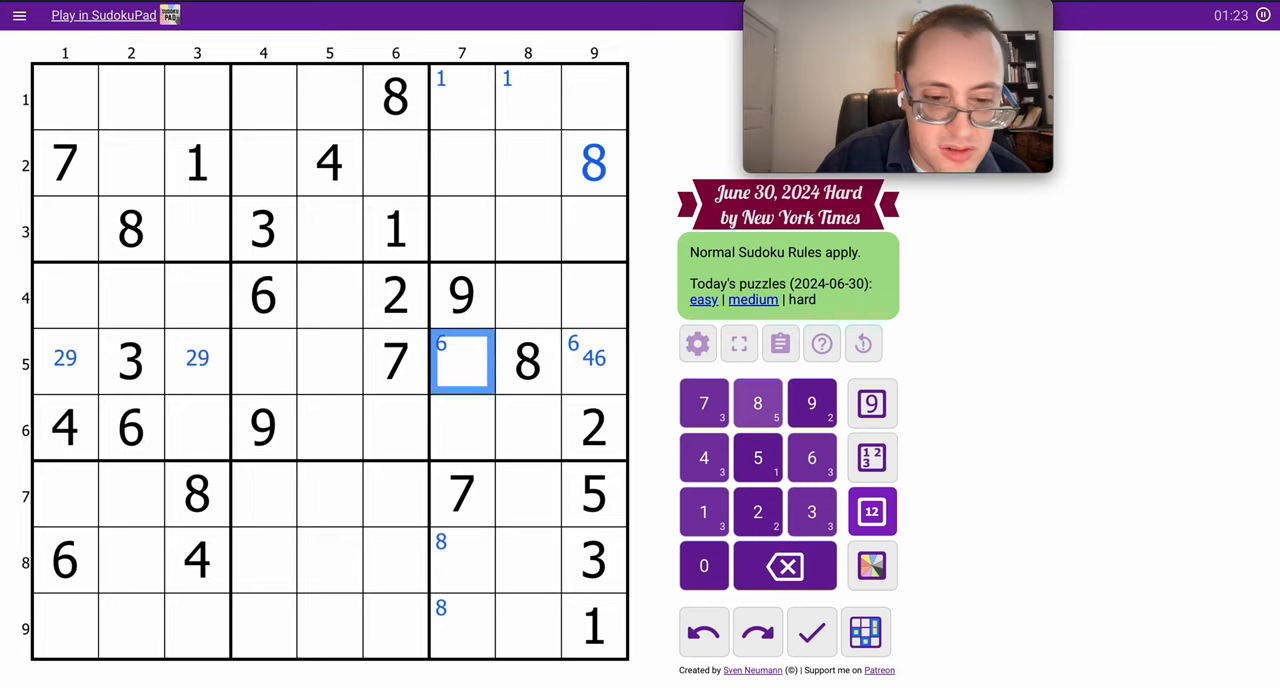
{"action": "left_click", "coordinate": [328, 362]}
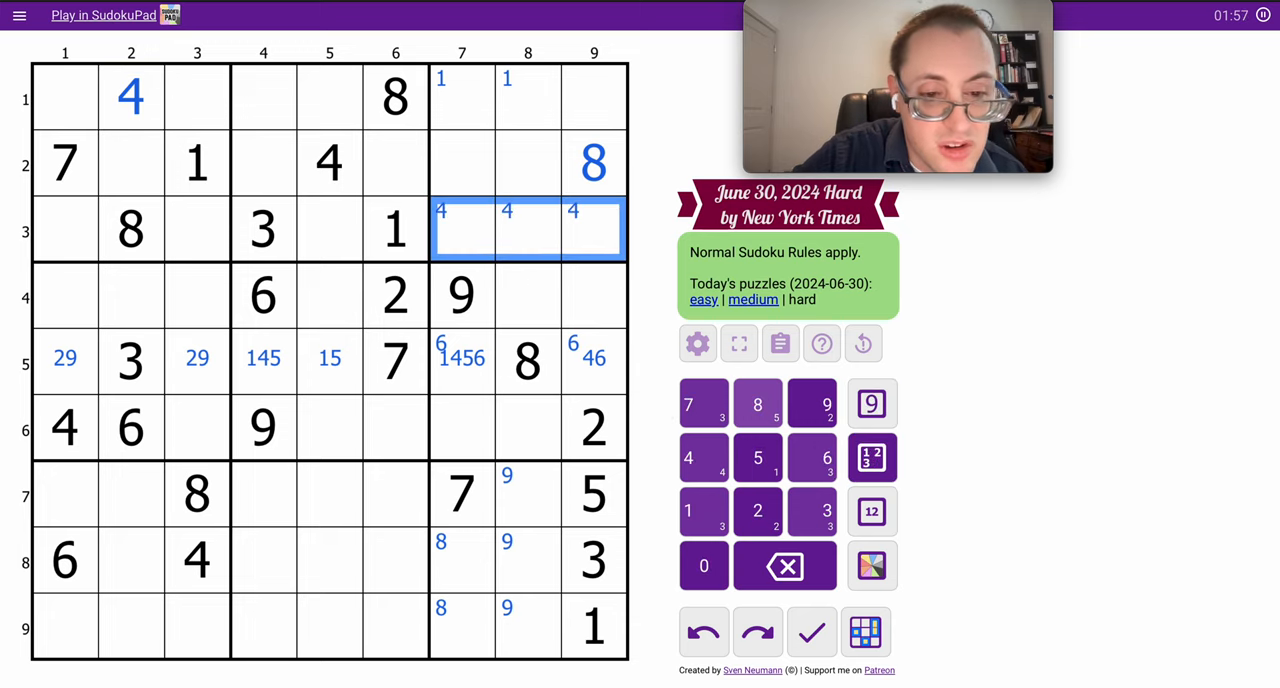
Mark 6 options in the top-left box, then place 8 in r4c1 and r6c5.
{"action": "left_click", "coordinate": [64, 564]}
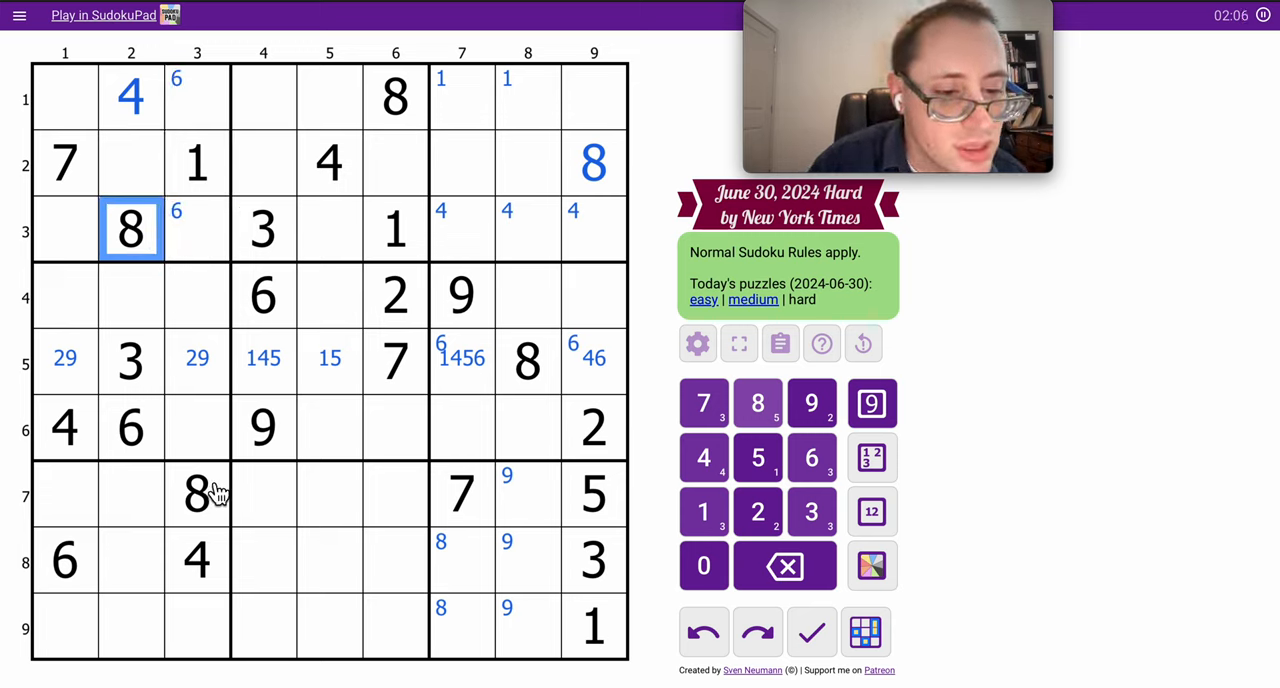
{"action": "left_click", "coordinate": [196, 494]}
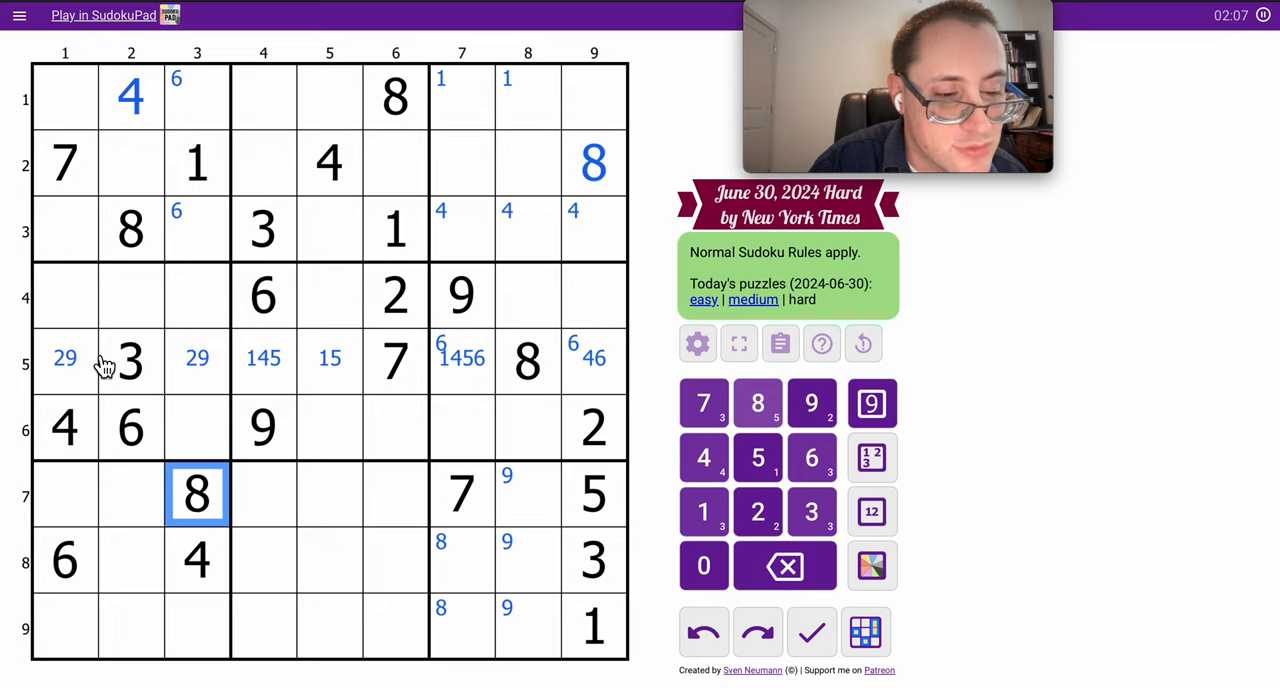
{"action": "left_click", "coordinate": [64, 292]}
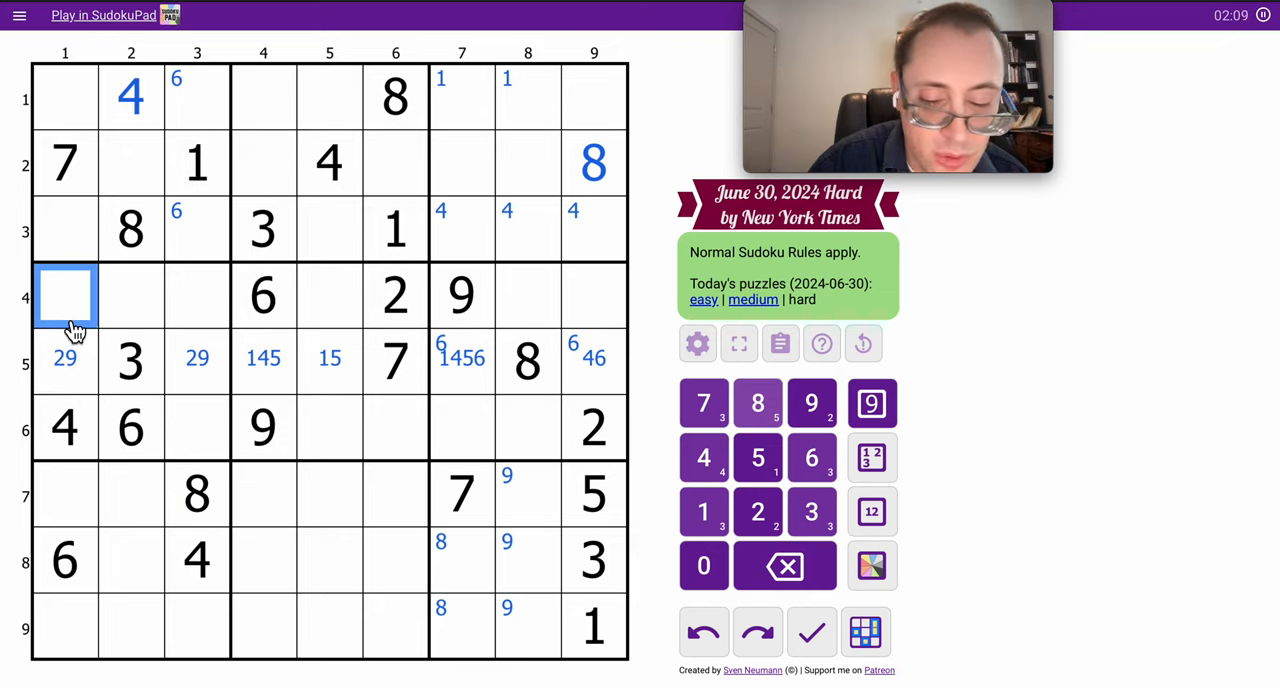
{"action": "left_click", "coordinate": [756, 404]}
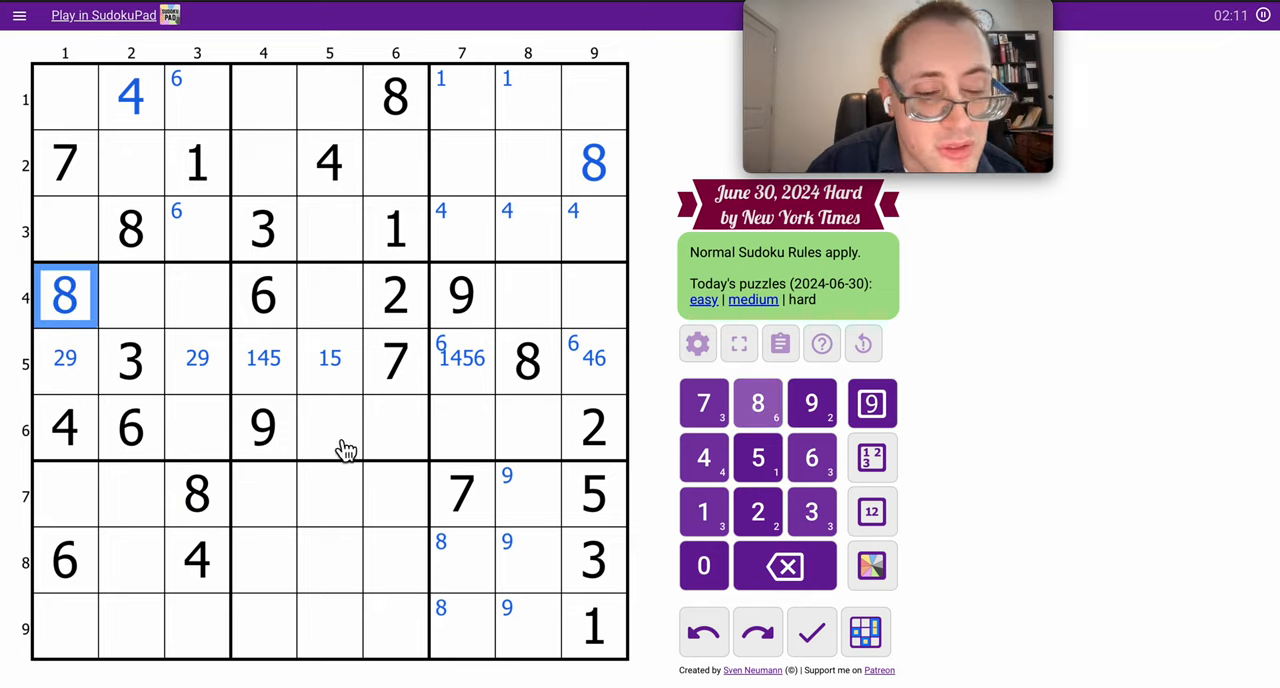
{"action": "left_click", "coordinate": [328, 428]}
{"action": "type", "text": "8"}
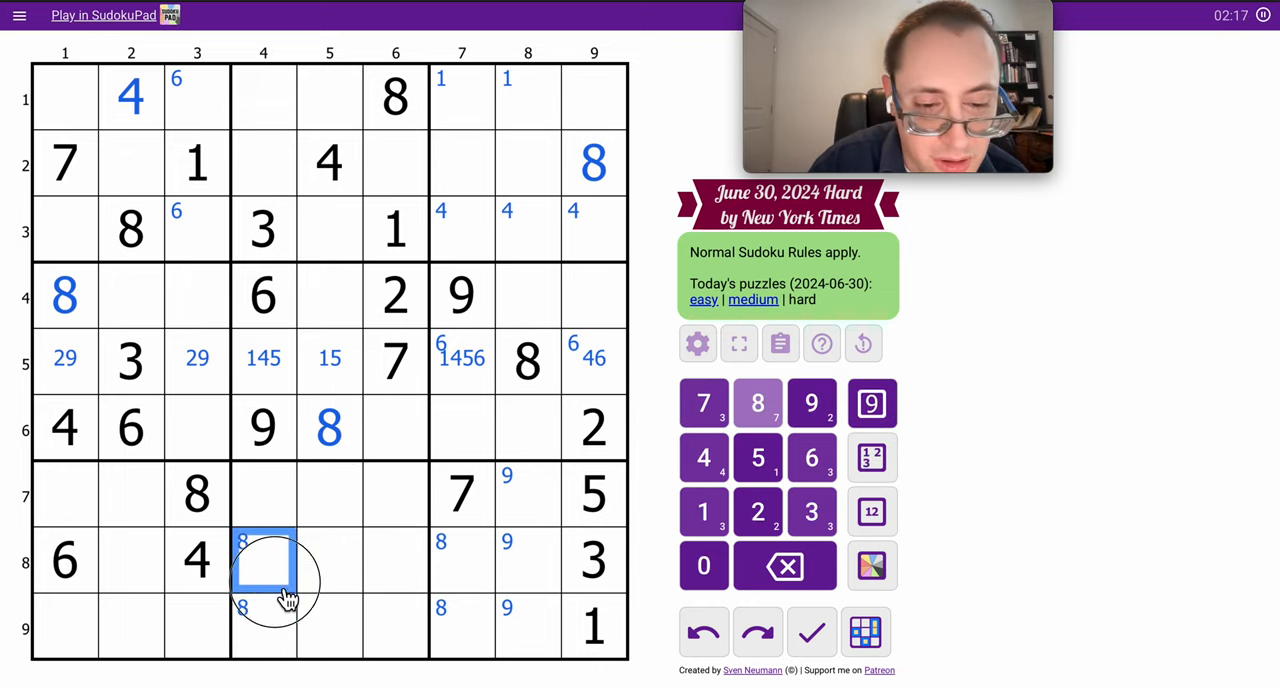
Pencil 8 into r8c4 and r9c4, checking against the given 8 in r1c6.
{"action": "left_click", "coordinate": [460, 560]}
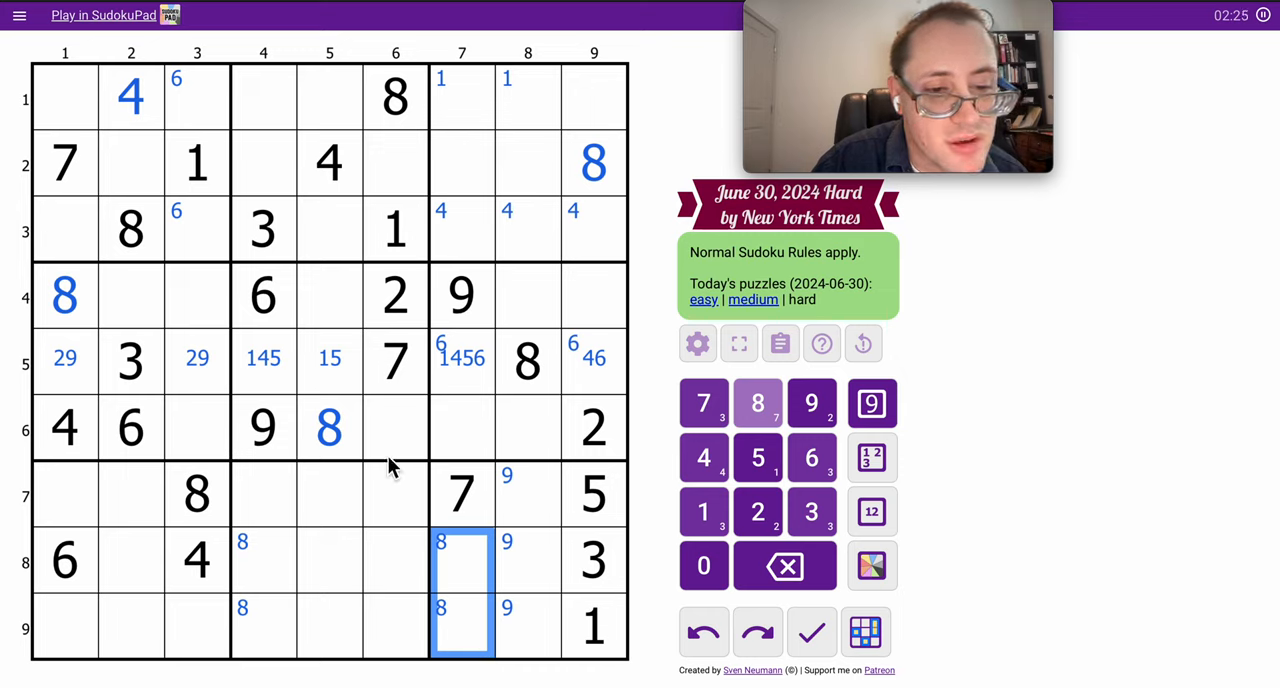
{"action": "mouse_move", "coordinate": [340, 504]}
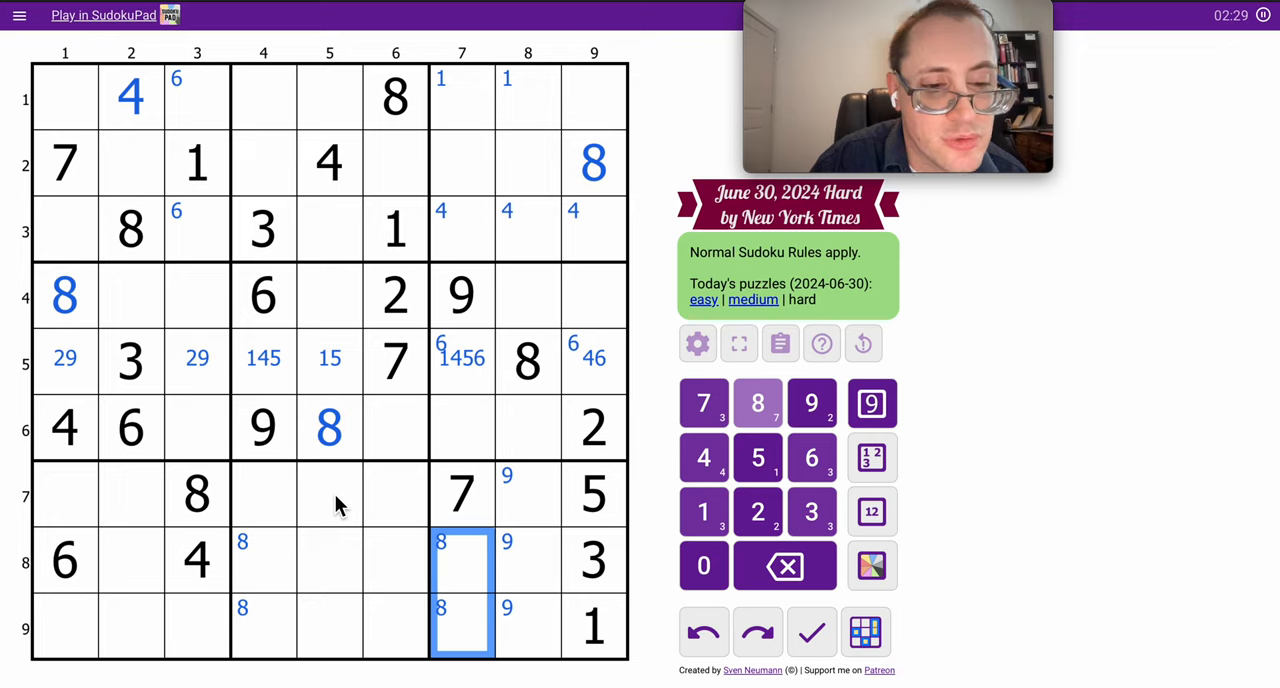
{"action": "left_click", "coordinate": [396, 96]}
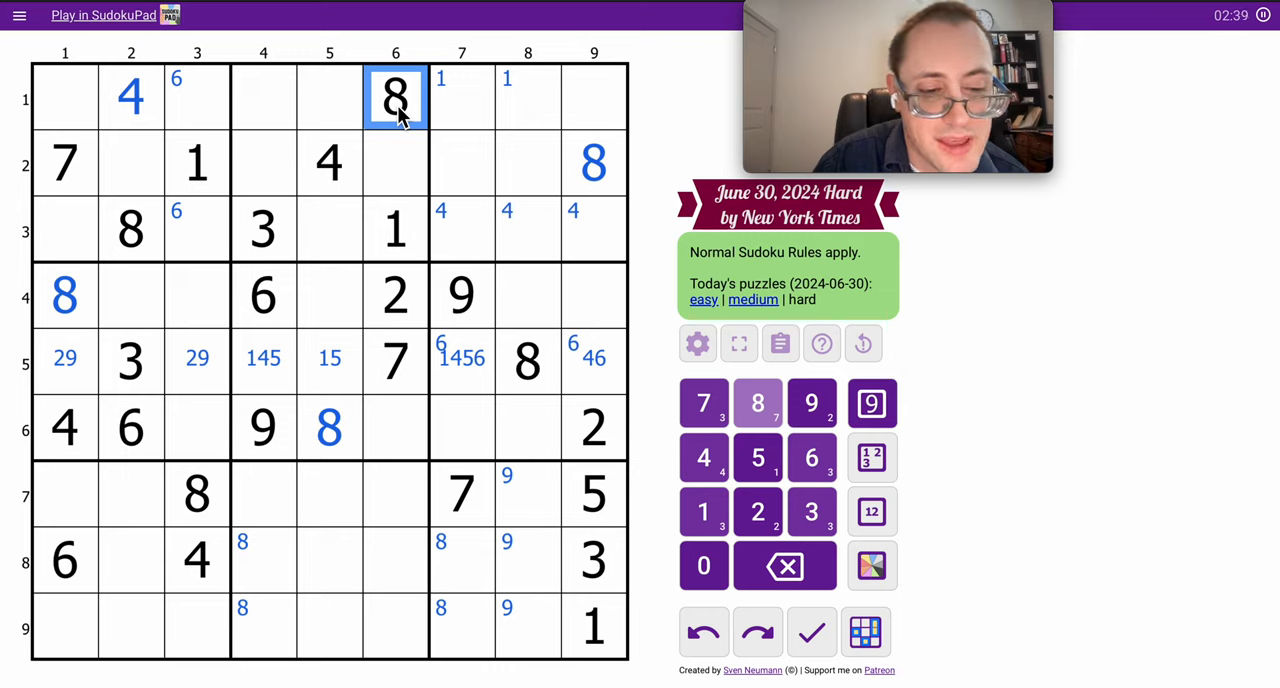
{"action": "mouse_move", "coordinate": [570, 520]}
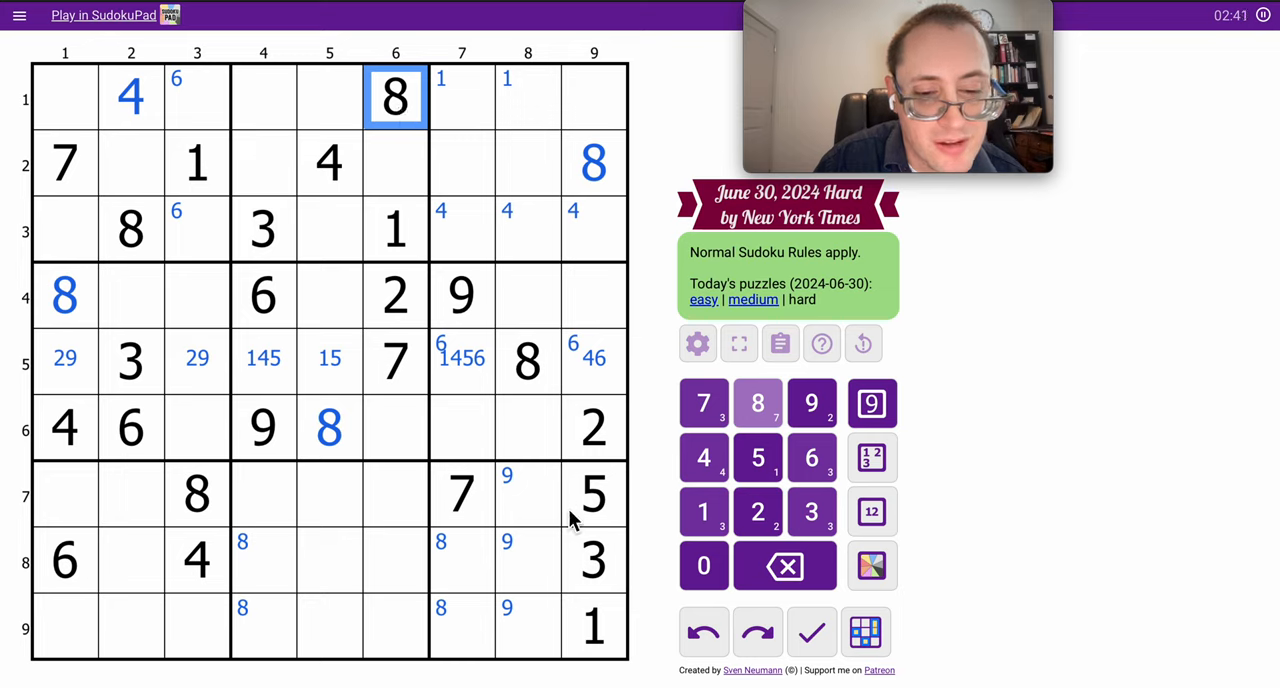
Centre-mark 24689 in box 9's empty cells and narrow them row by row.
{"action": "left_click", "coordinate": [516, 620]}
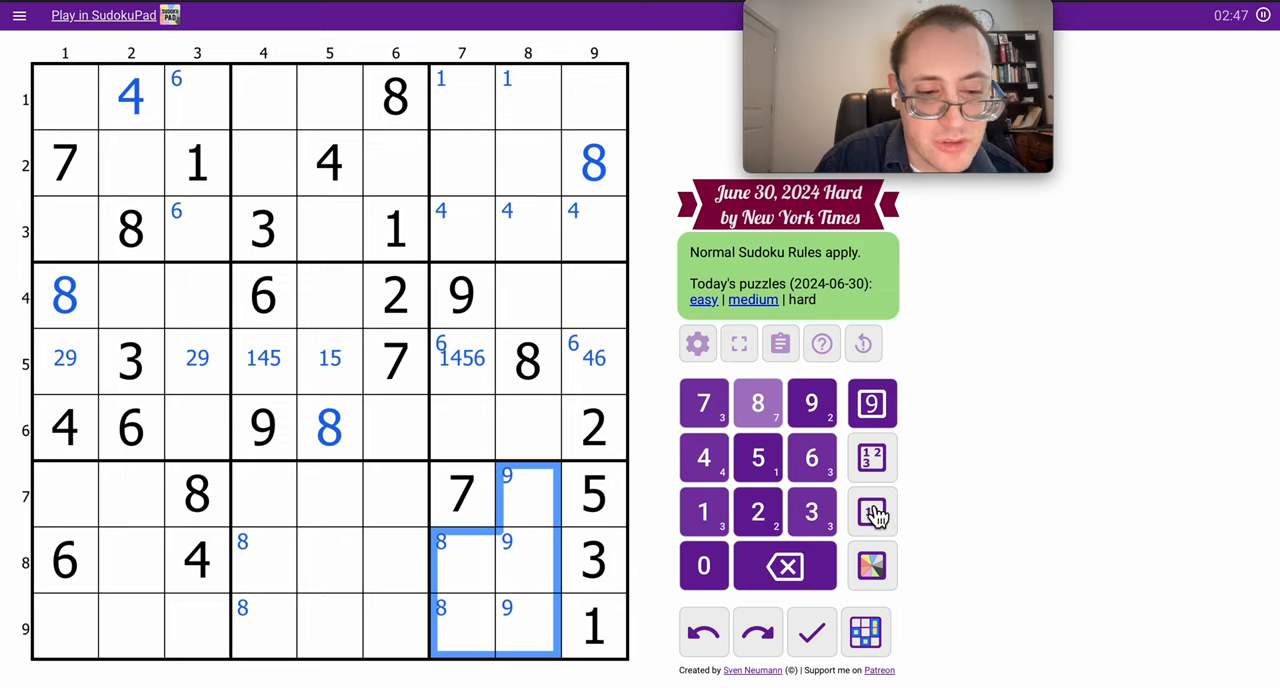
{"action": "left_click", "coordinate": [872, 512]}
{"action": "type", "text": " 24689"}
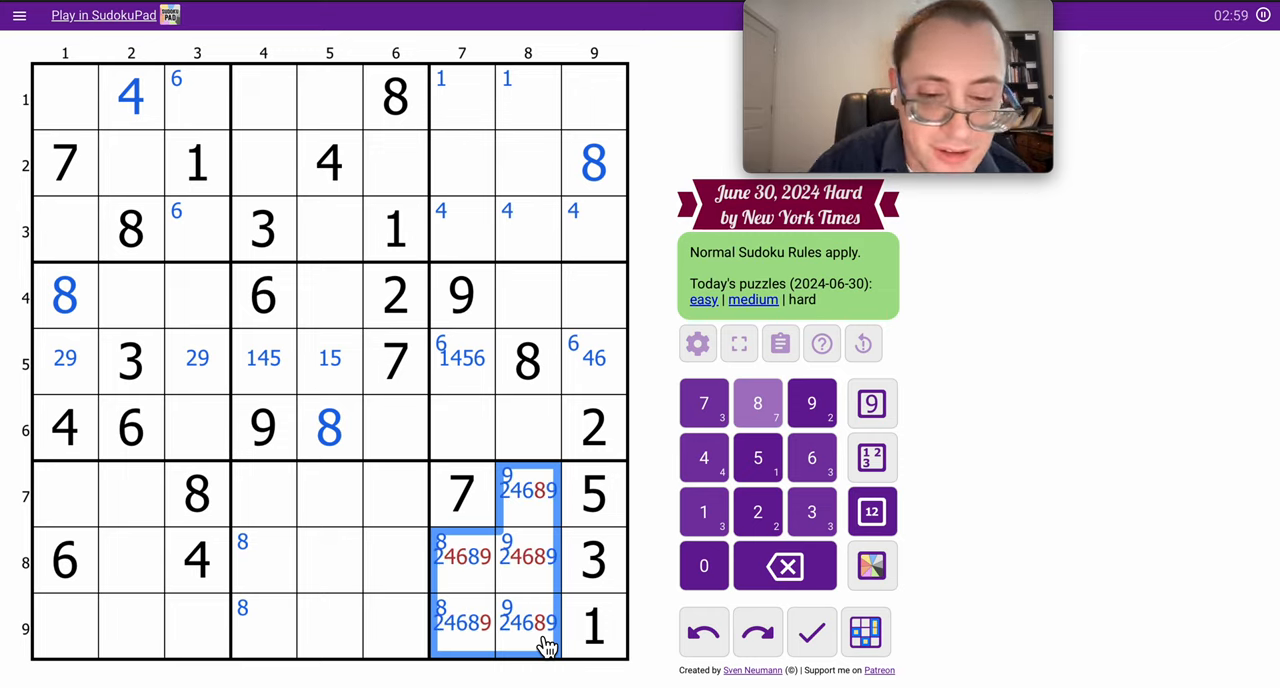
{"action": "left_click", "coordinate": [530, 624]}
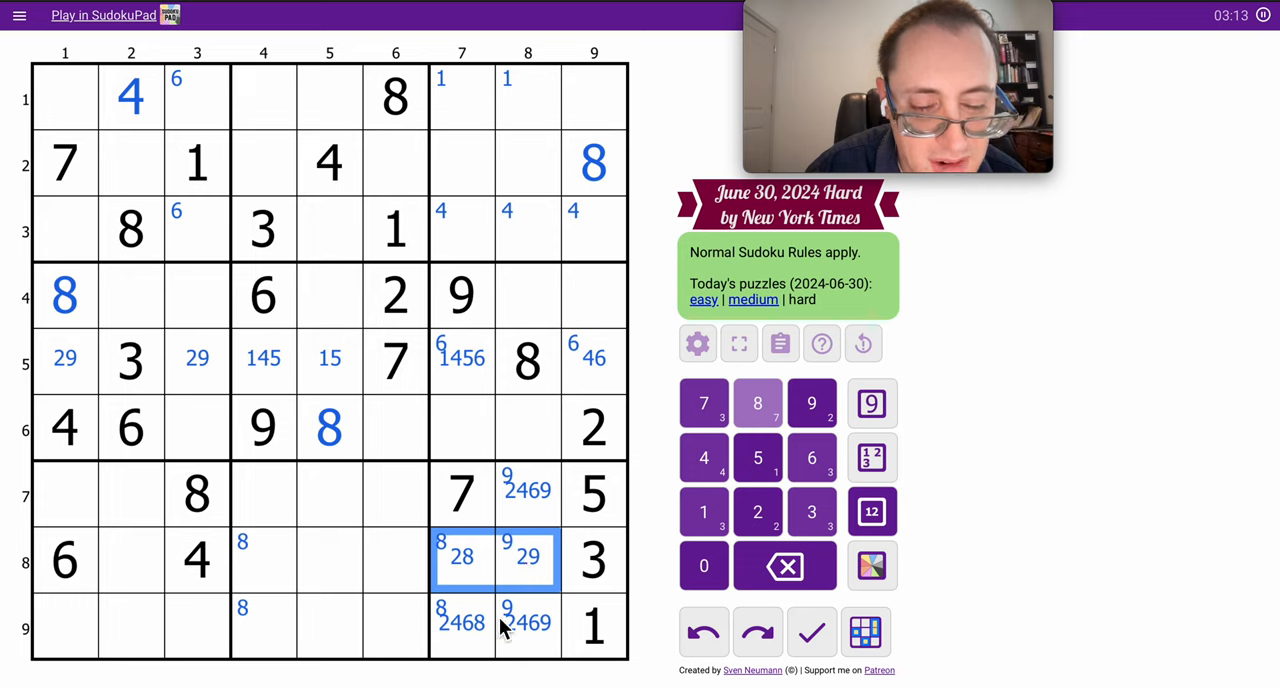
{"action": "left_click", "coordinate": [462, 624]}
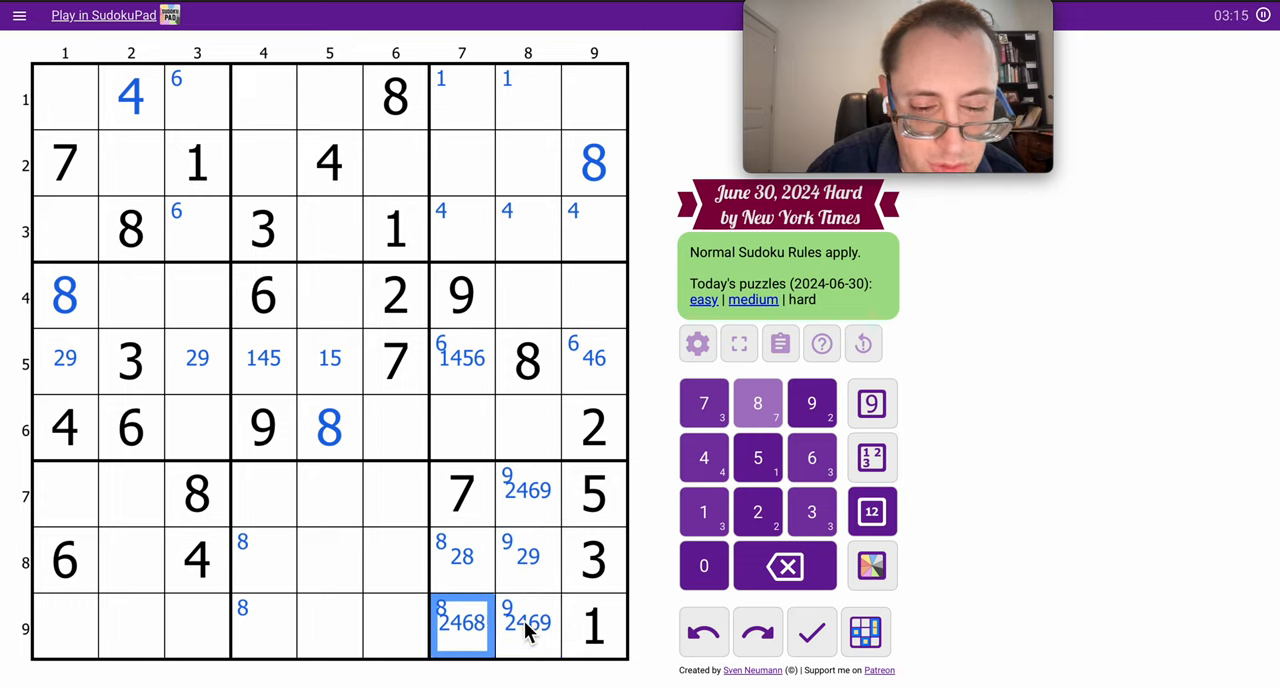
{"action": "left_click", "coordinate": [528, 628]}
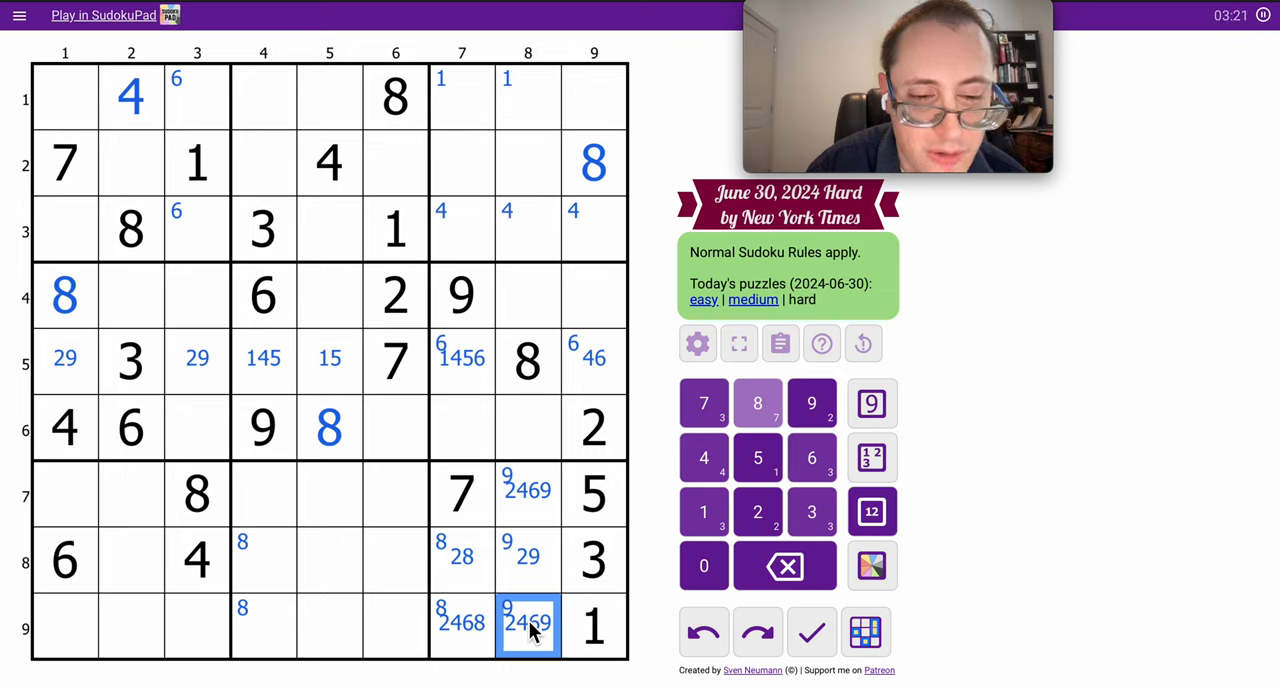
Note candidate pairs 57 in r6c3 and 35 in r6c6.
{"action": "left_click", "coordinate": [528, 560]}
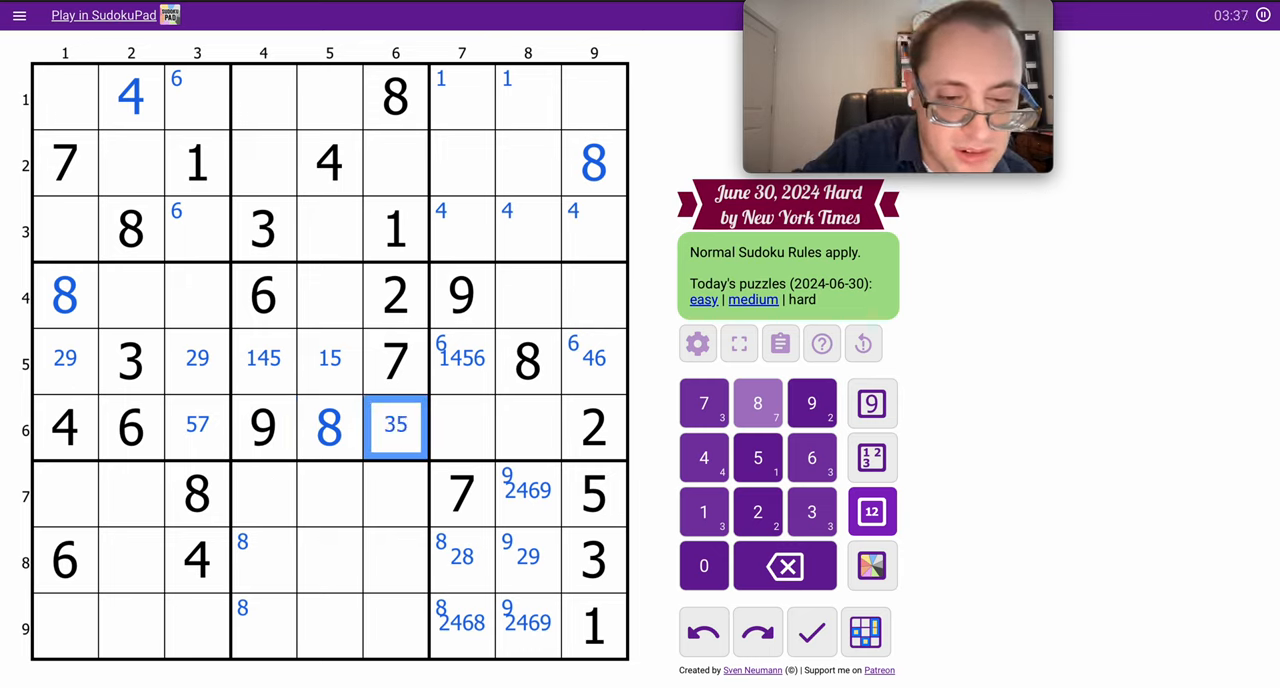
Note row 6 candidates and enter 1 in r4c2 as a final digit.
{"action": "left_click", "coordinate": [460, 428]}
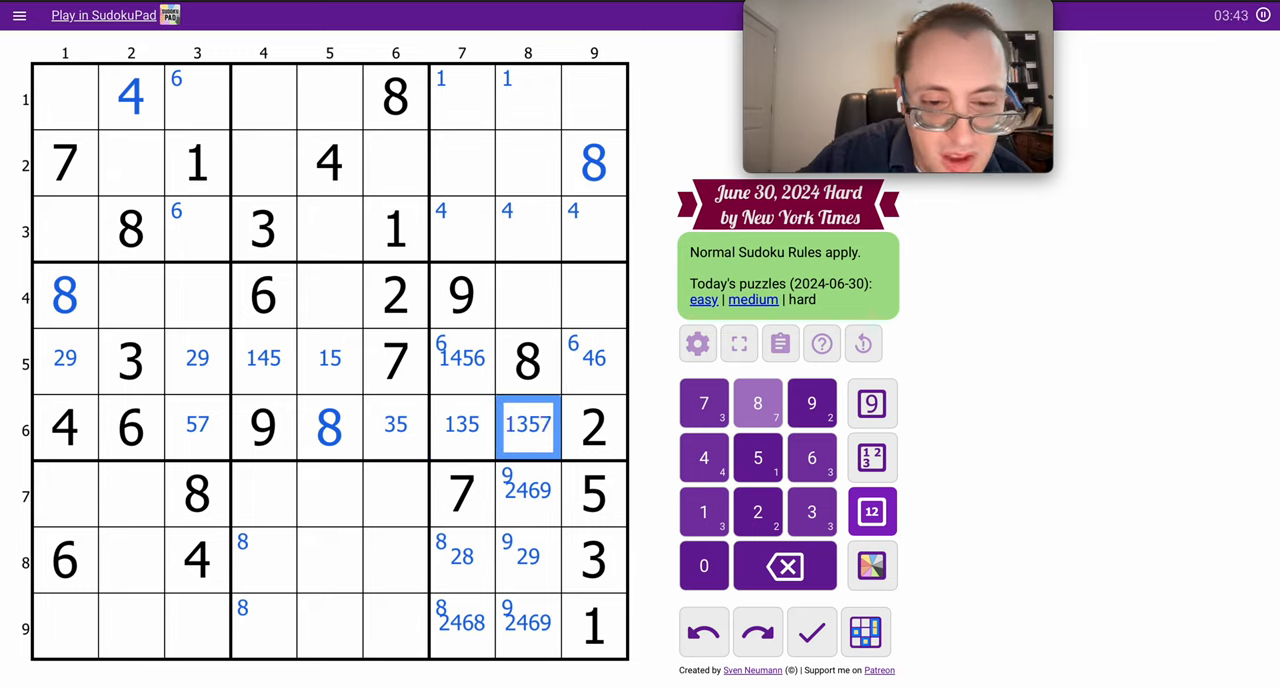
{"action": "mouse_move", "coordinate": [132, 302]}
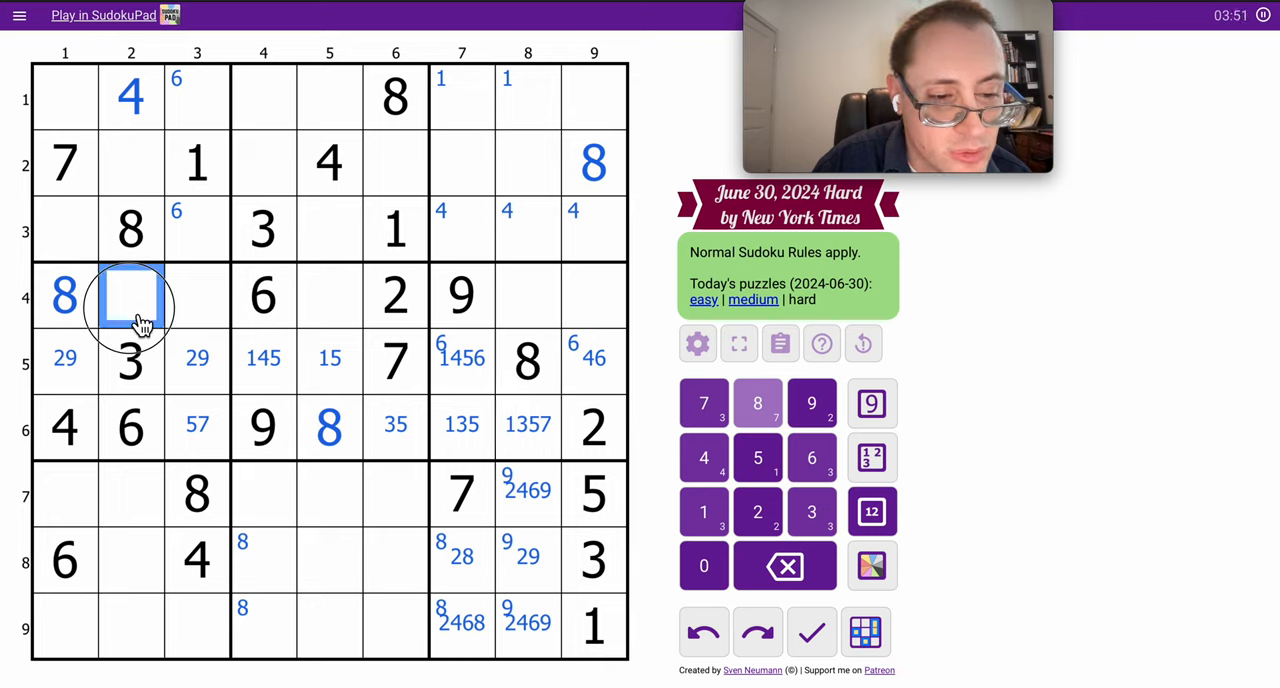
{"action": "left_click", "coordinate": [196, 292]}
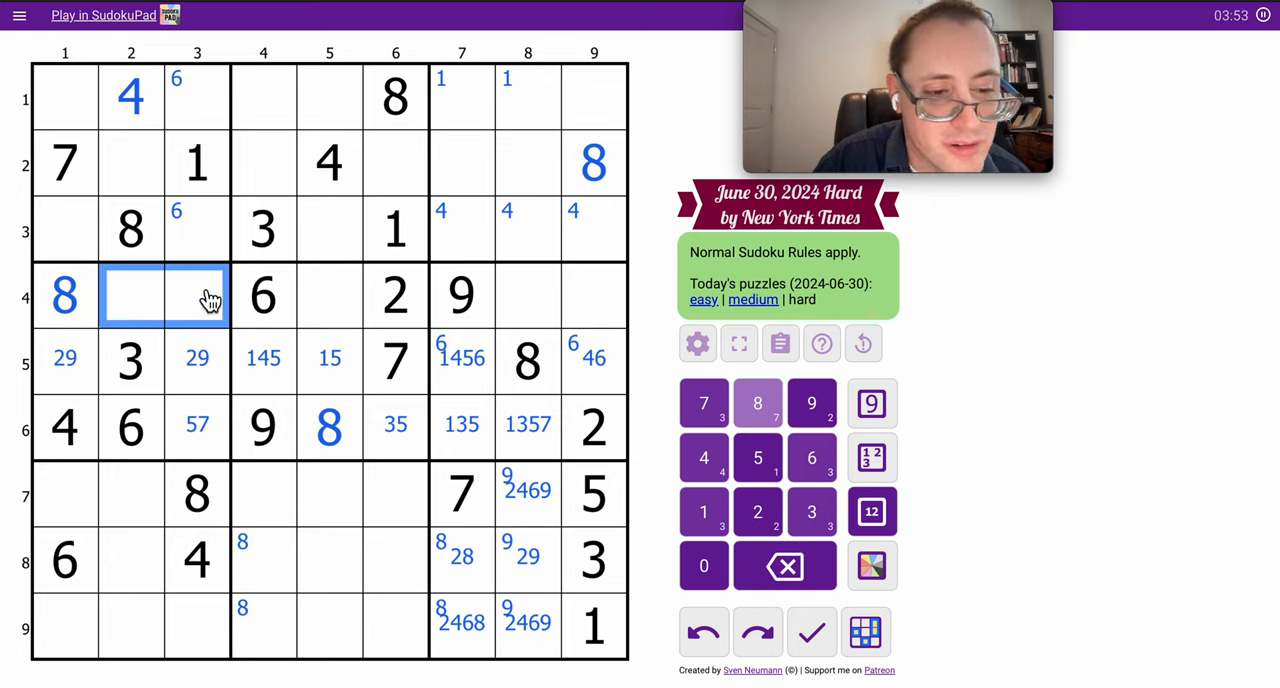
{"action": "left_click", "coordinate": [196, 296]}
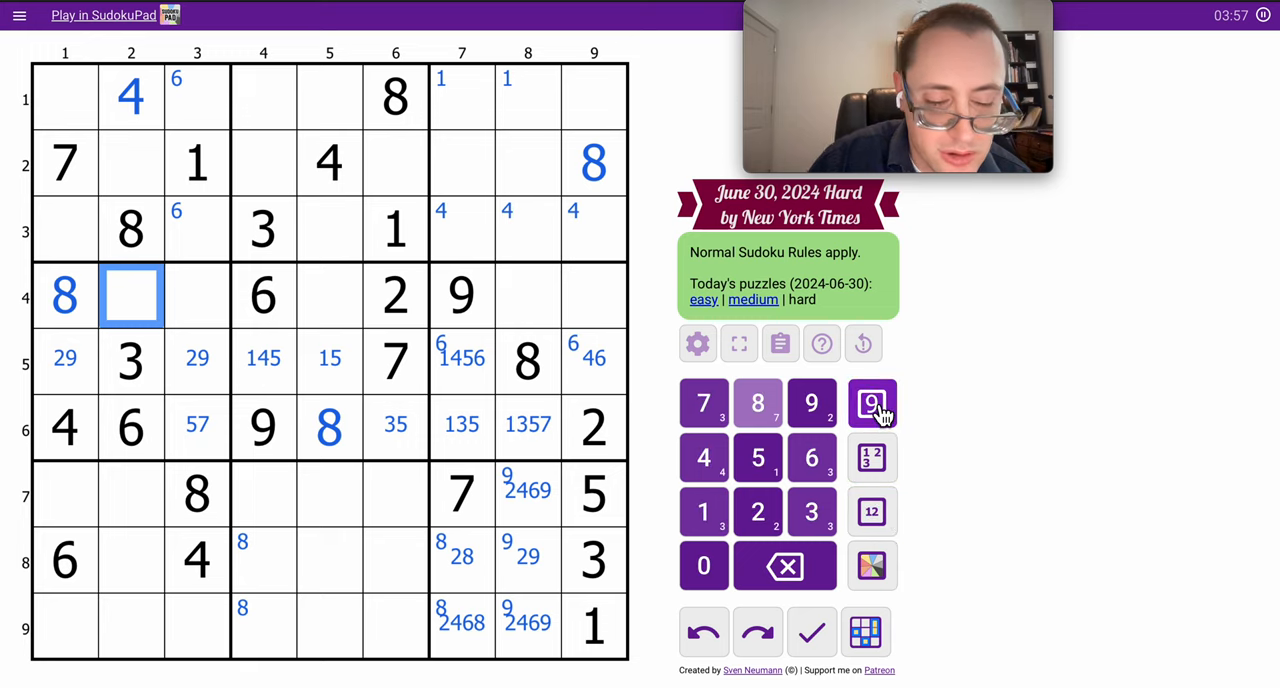
{"action": "left_click", "coordinate": [58, 508]}
{"action": "type", "text": "1"}
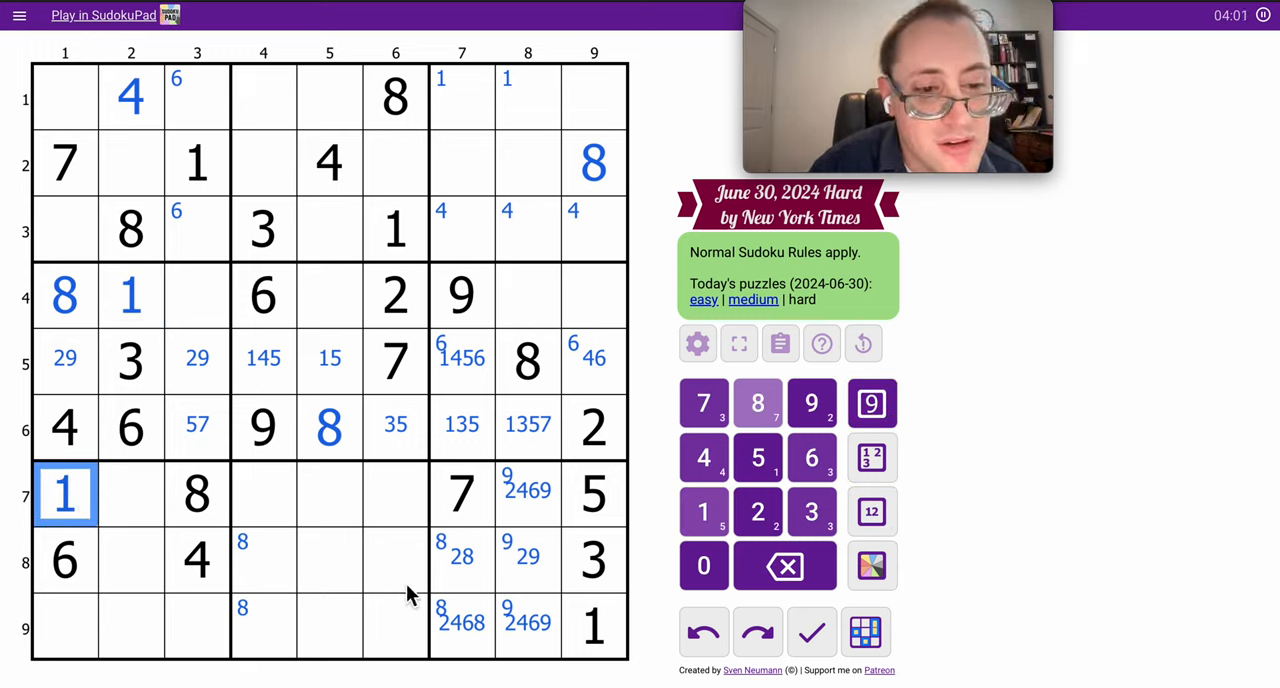
{"action": "left_click", "coordinate": [296, 562]}
{"action": "type", "text": "239"}
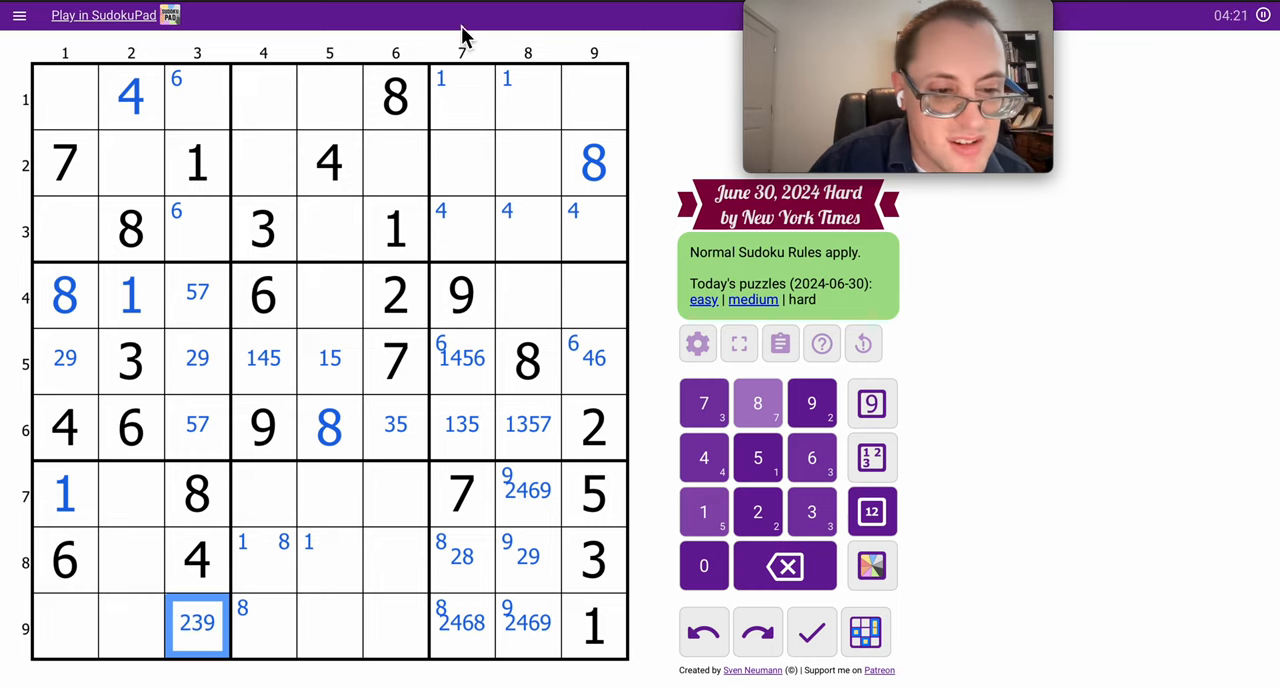
Place 1 in r7c1 and pencil candidates into r3c3, r8c2, r9c2 and the other left-side cells.
{"action": "left_click", "coordinate": [196, 228]}
{"action": "type", "text": " 269"}
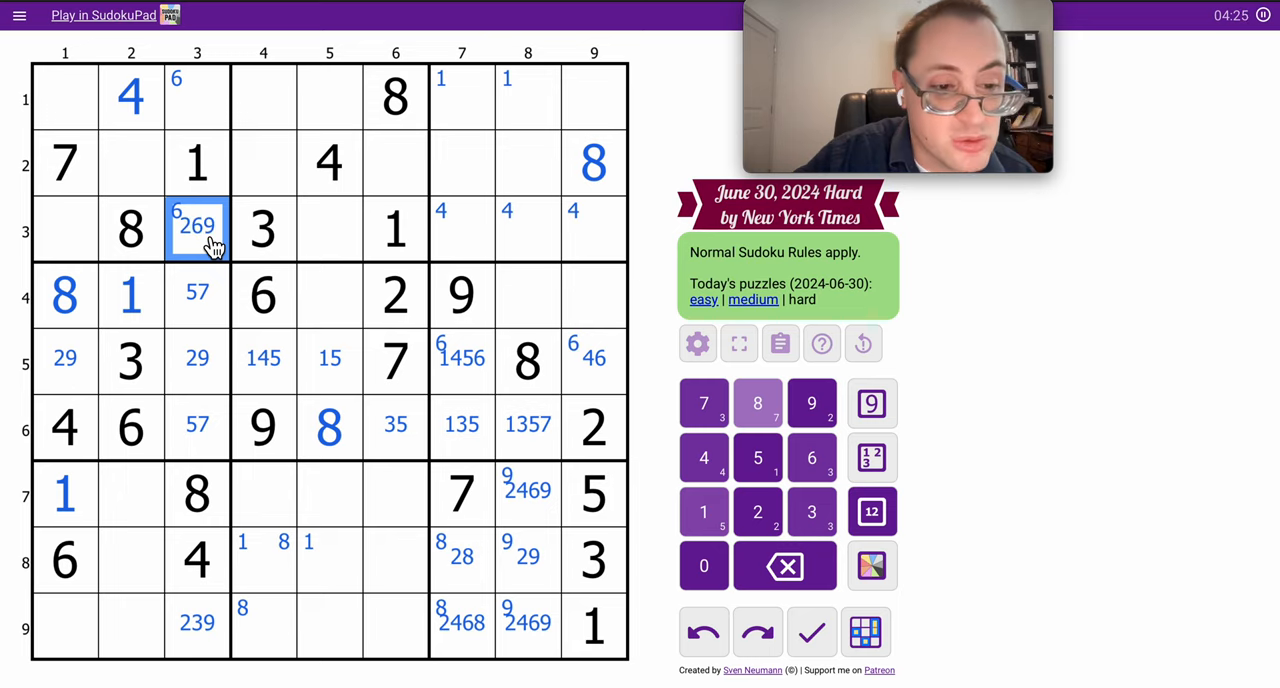
{"action": "left_click", "coordinate": [198, 98]}
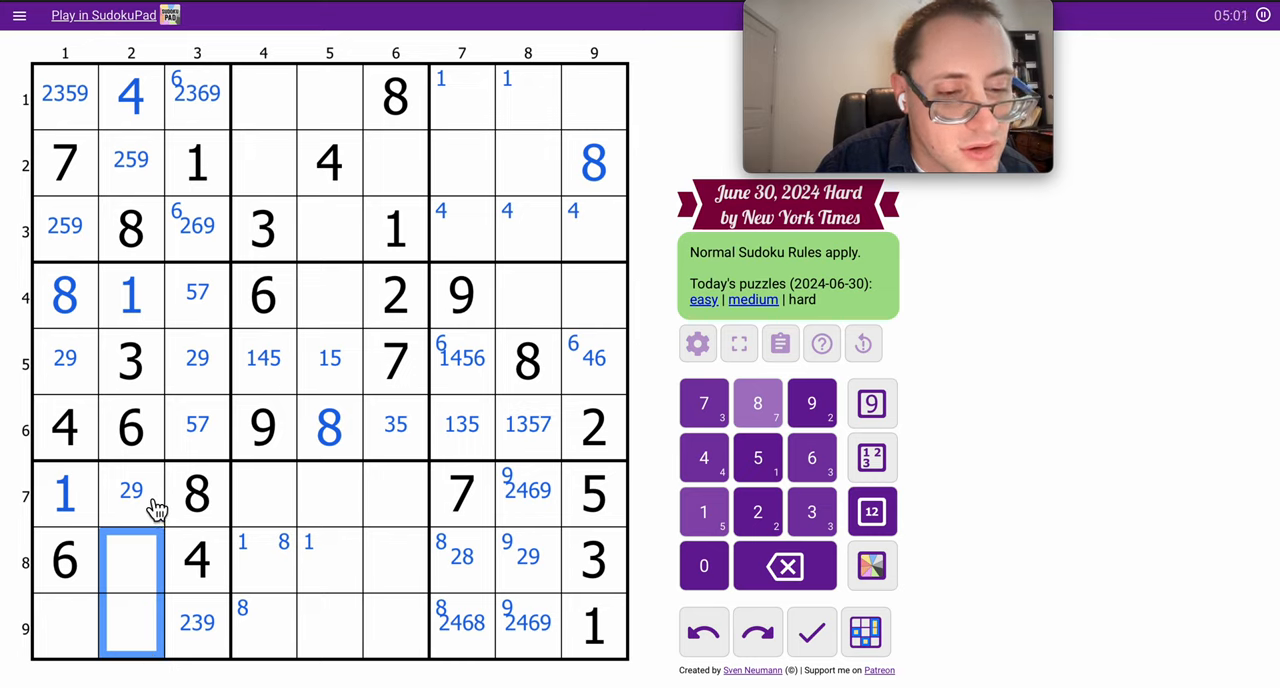
{"action": "left_click", "coordinate": [132, 496]}
{"action": "type", "text": "2579"}
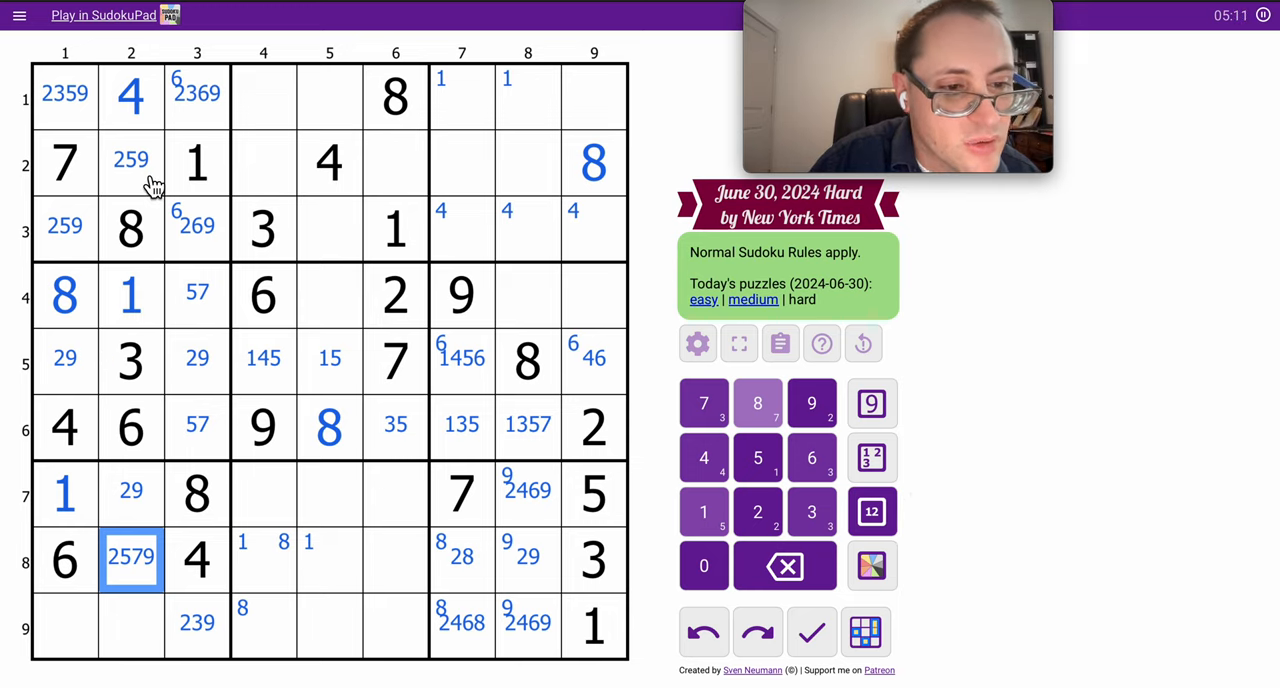
{"action": "left_click", "coordinate": [130, 160]}
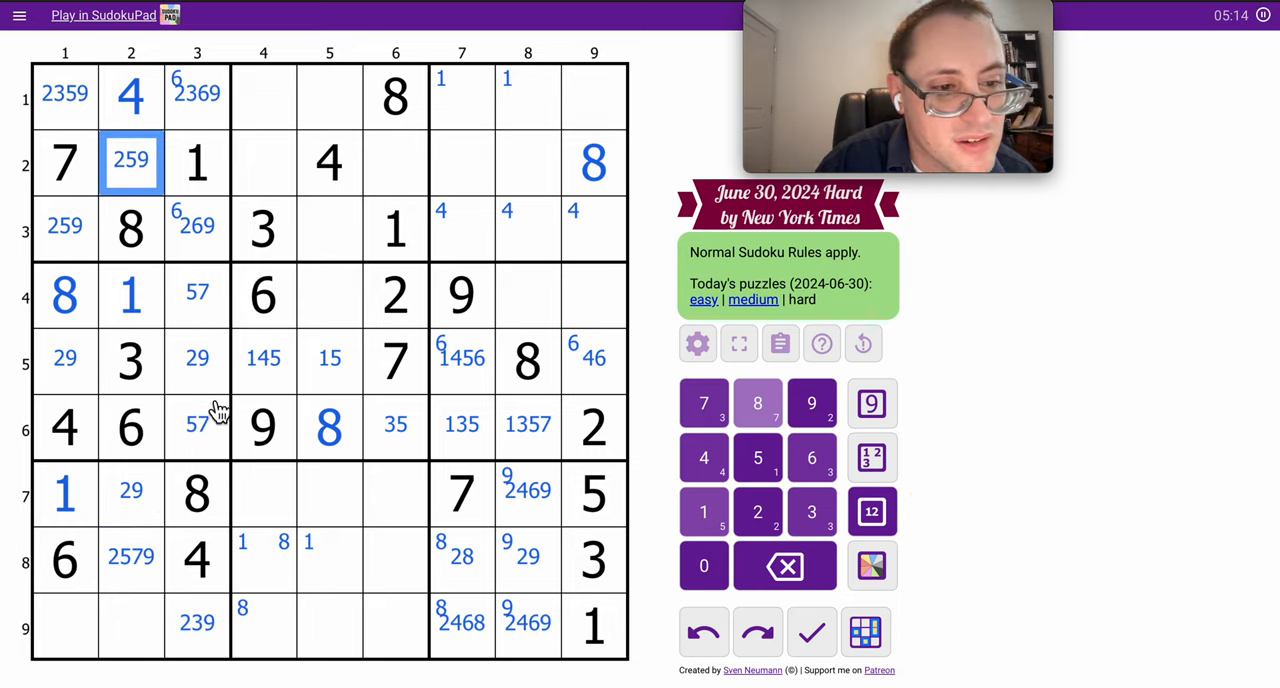
{"action": "left_click", "coordinate": [132, 558]}
{"action": "type", "text": "2"}
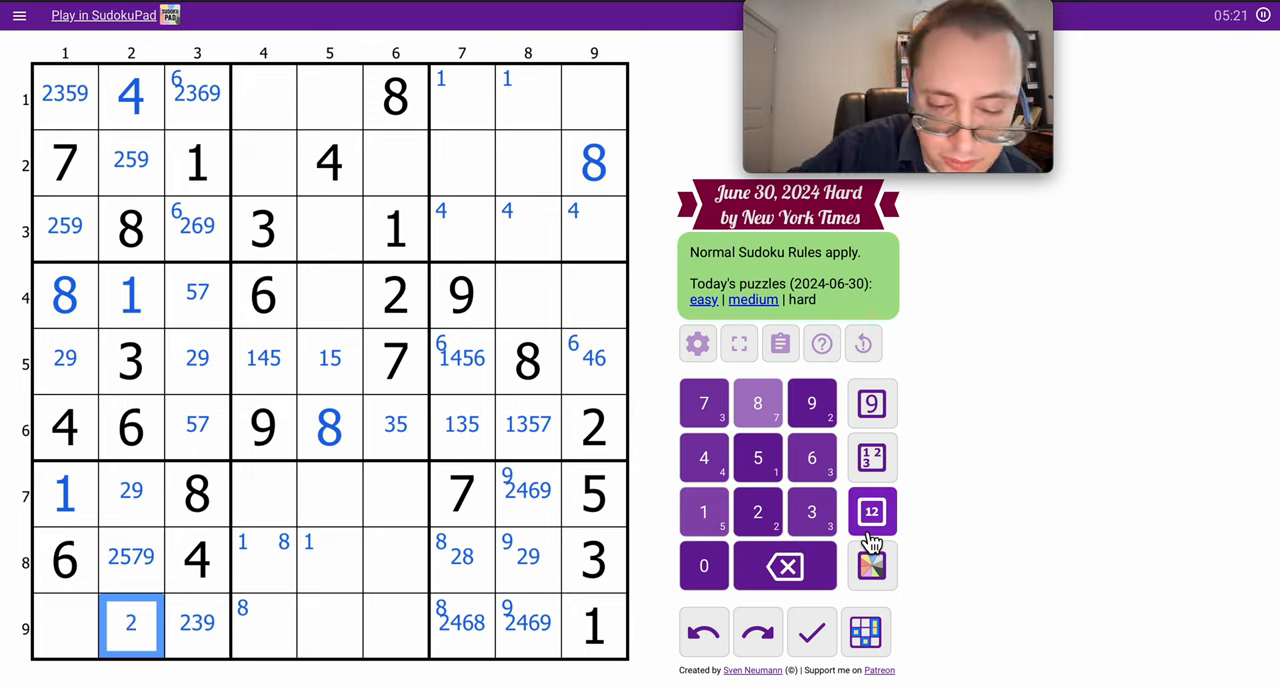
{"action": "left_click", "coordinate": [50, 632]}
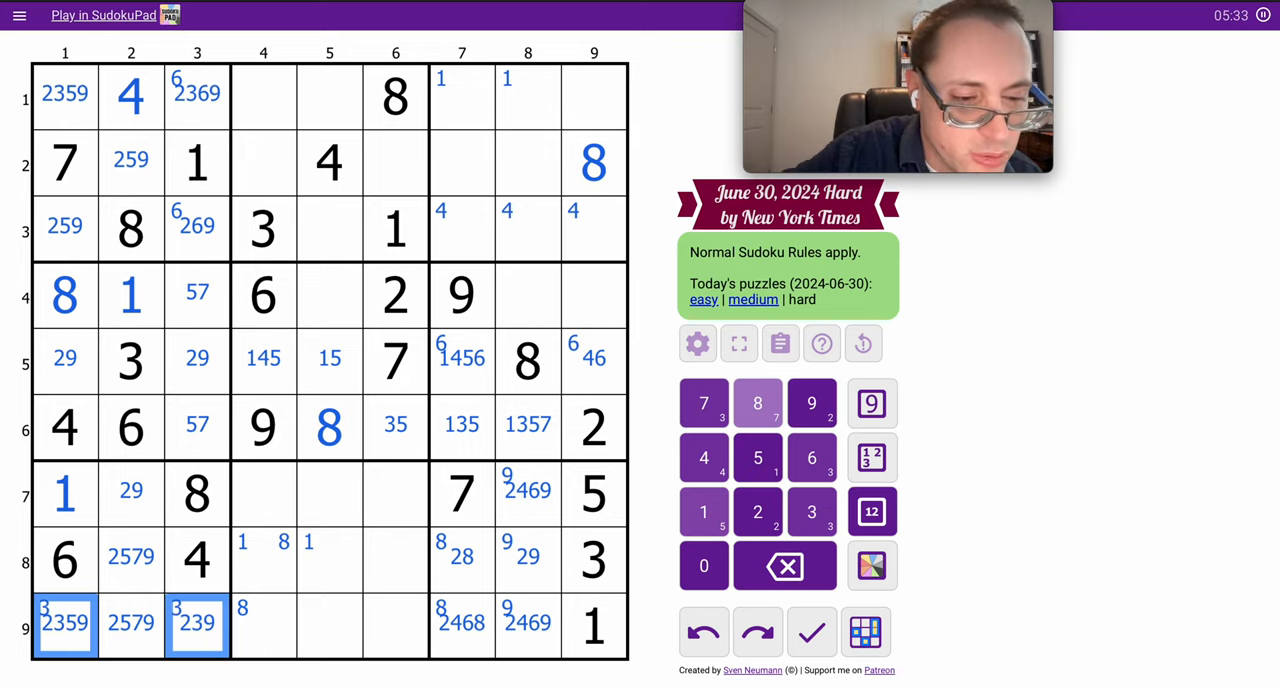
{"action": "mouse_move", "coordinate": [334, 508]}
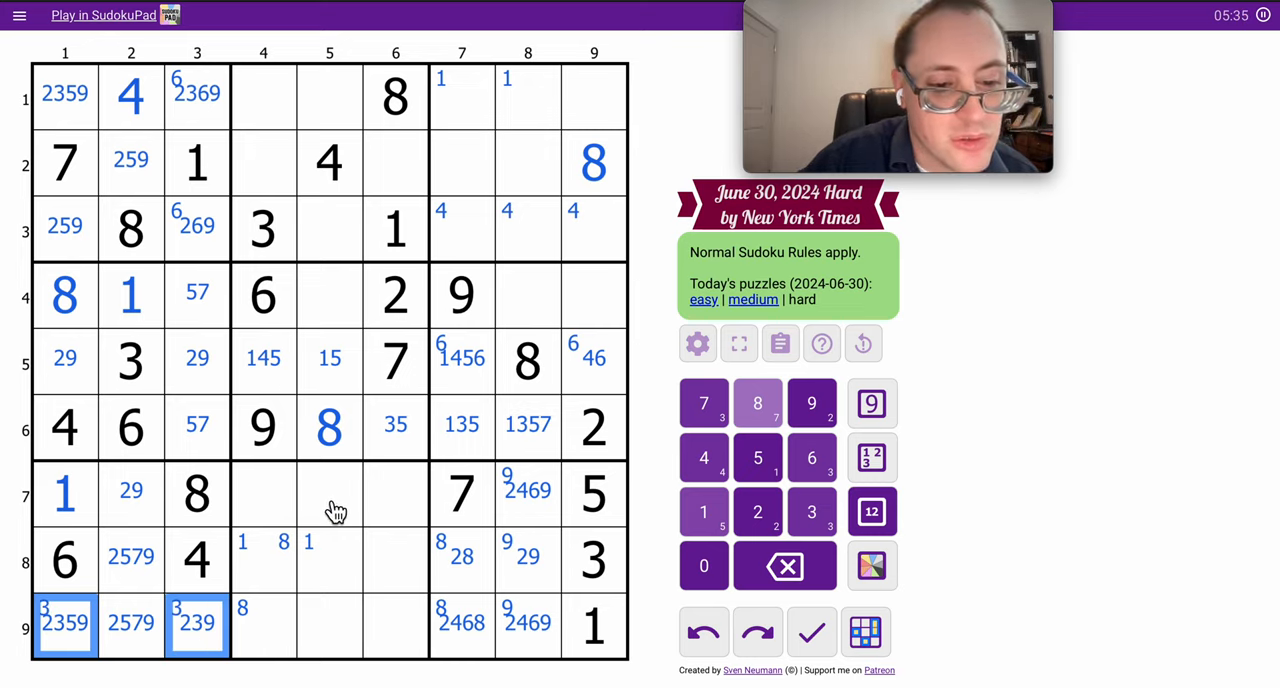
Pencil candidates in row 7's middle box and row 6's right cells, narrowing r8c6 to 5 or 9.
{"action": "left_click", "coordinate": [328, 494]}
{"action": "type", "text": "3"}
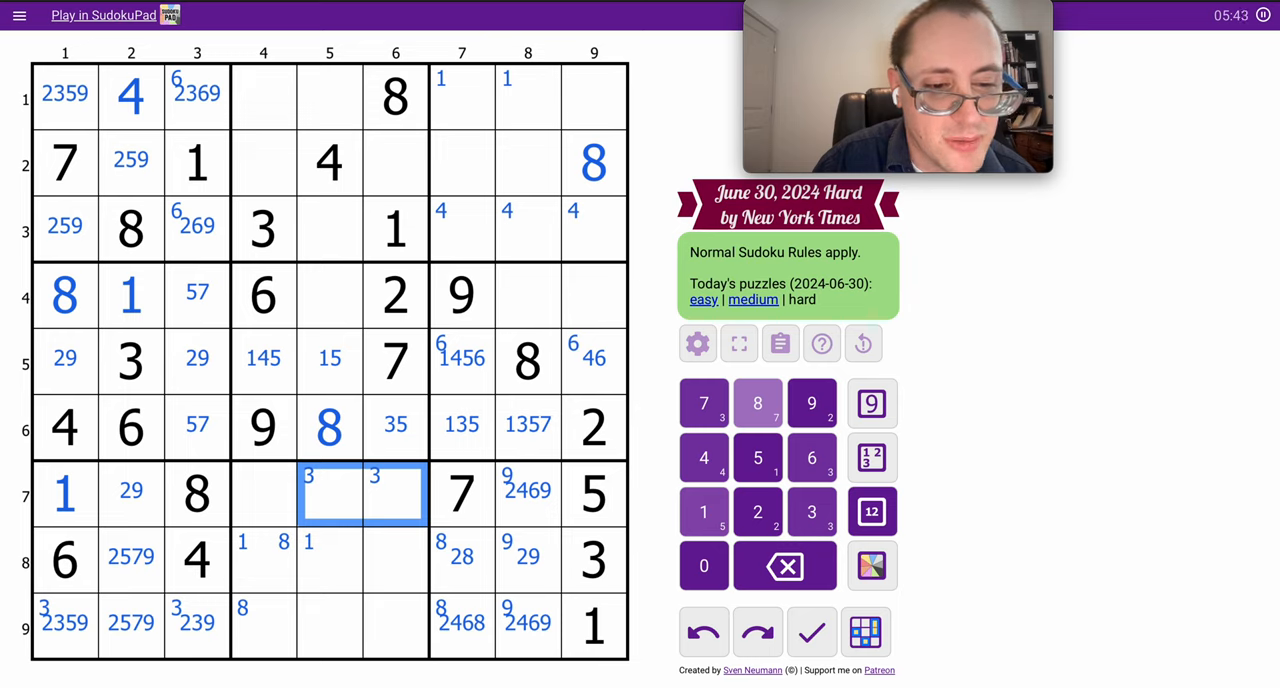
{"action": "mouse_move", "coordinate": [440, 504]}
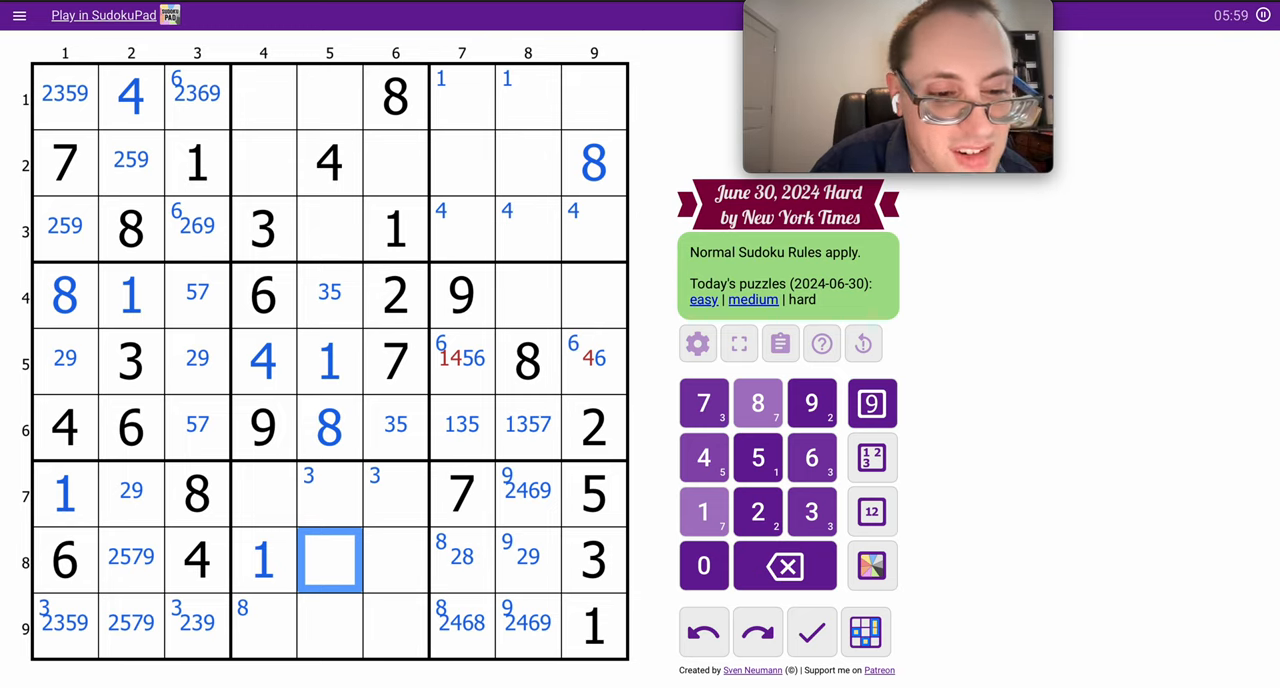
{"action": "left_click", "coordinate": [592, 360]}
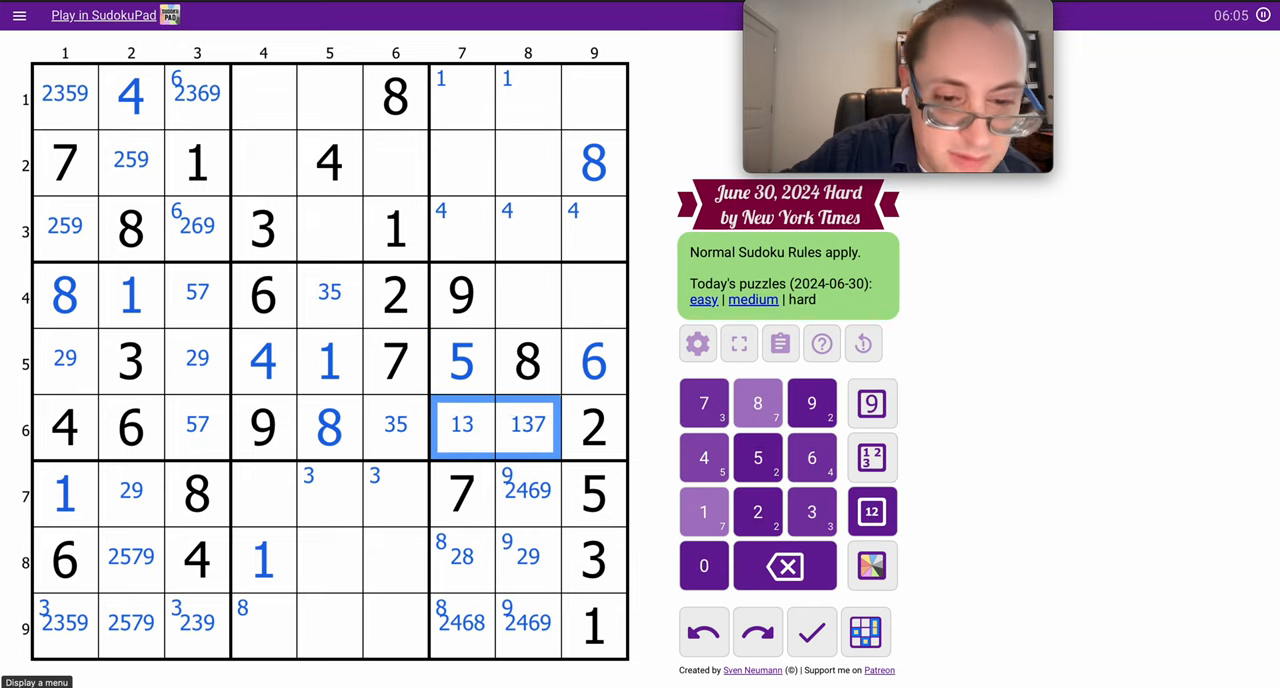
{"action": "mouse_move", "coordinate": [538, 468]}
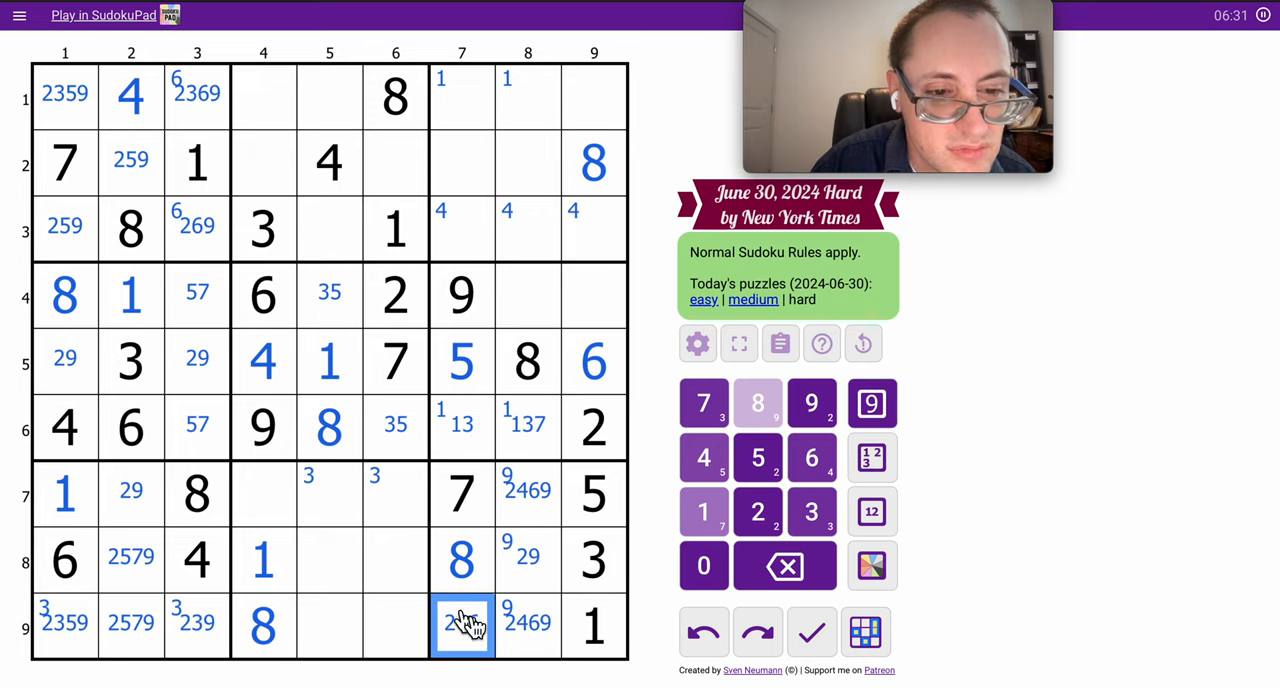
{"action": "left_click", "coordinate": [396, 162]}
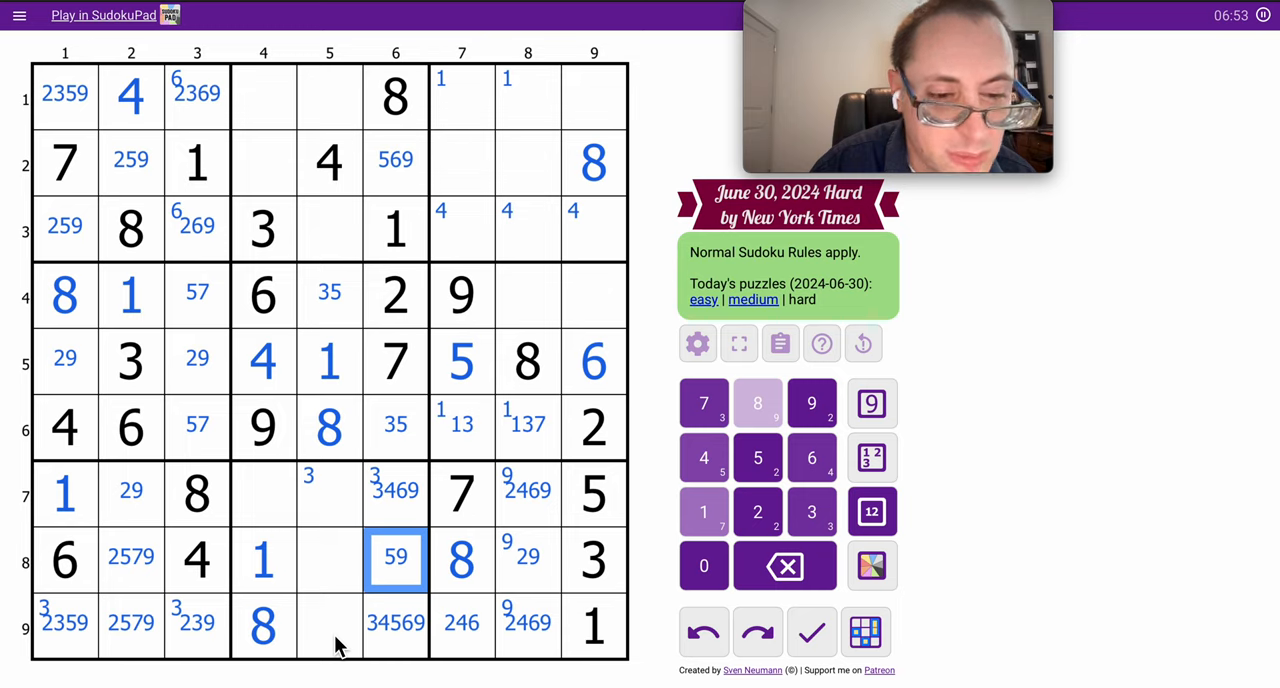
Place 7, 5 and 2 in column 4 and trim the column 5 candidates in rows 7–9.
{"action": "left_click", "coordinate": [328, 492]}
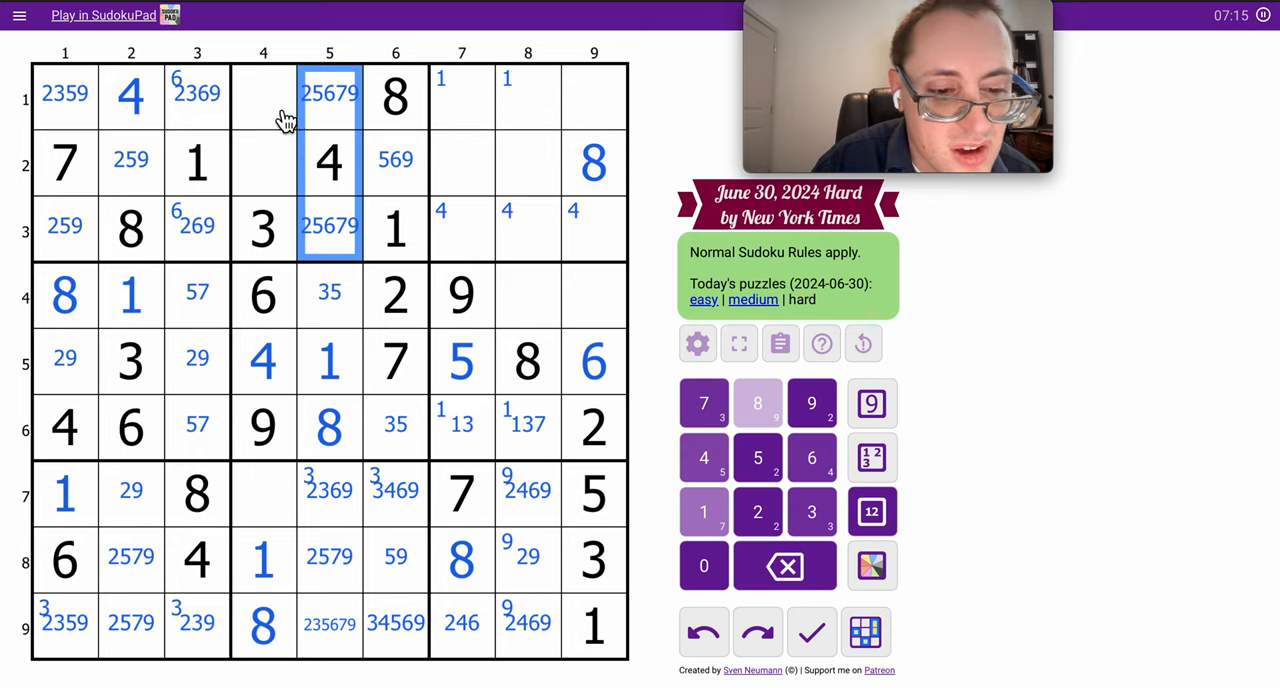
{"action": "left_click", "coordinate": [264, 494]}
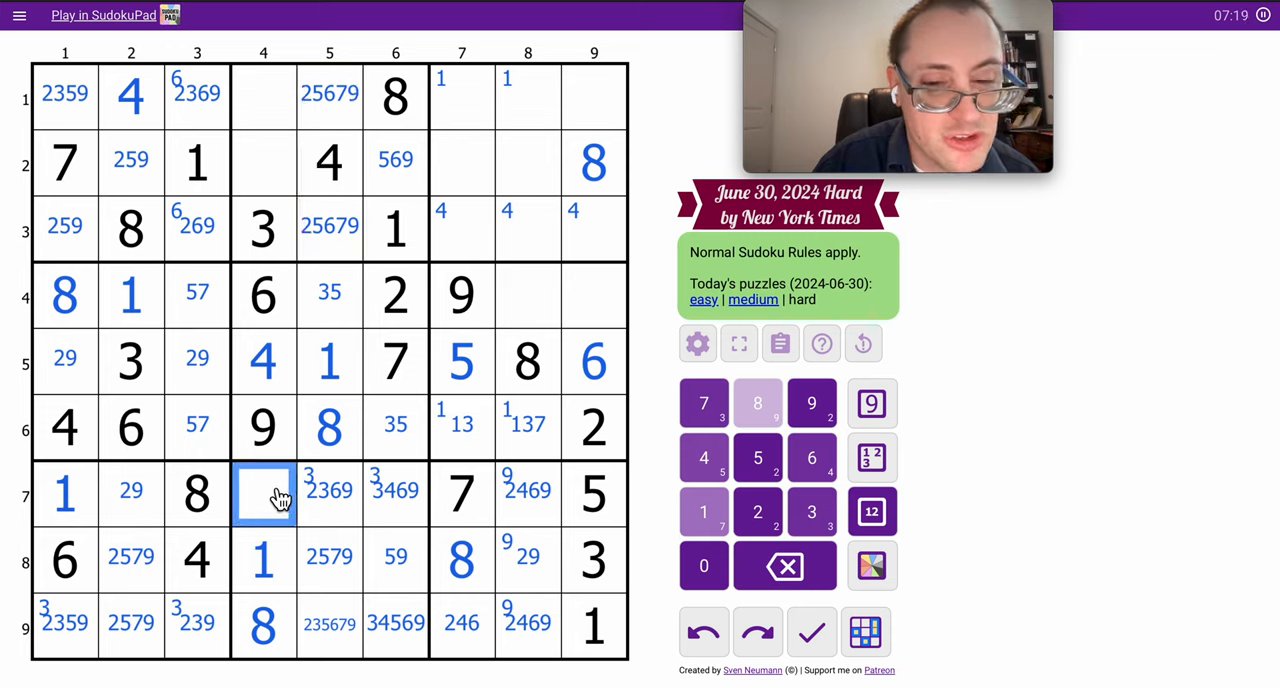
{"action": "left_click", "coordinate": [262, 92]}
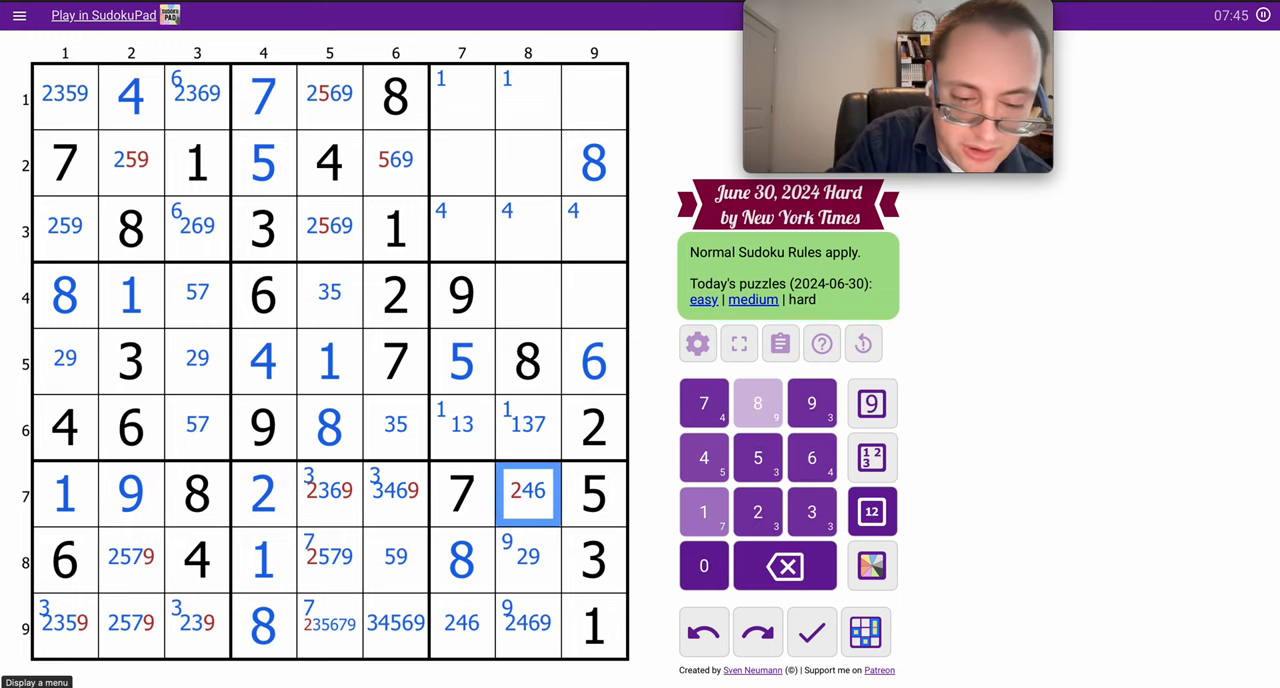
{"action": "left_click", "coordinate": [396, 492]}
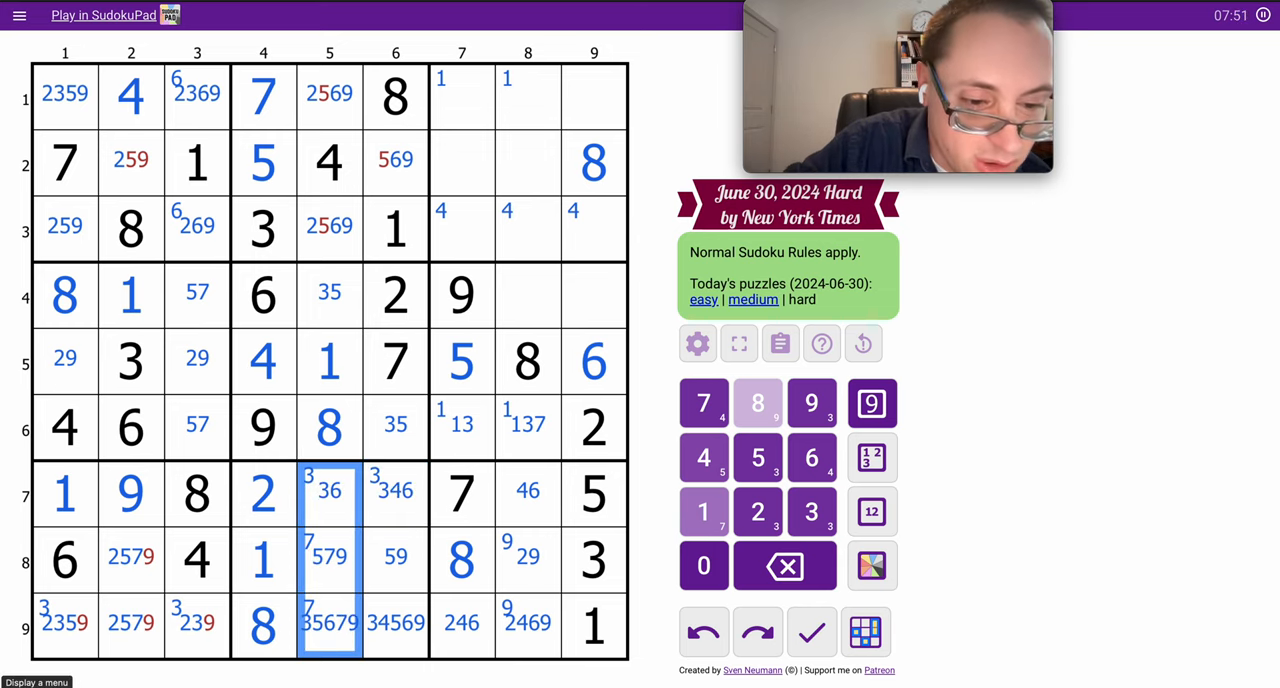
Enter 2 and 9 in column 2 and update the centre marks across row 9.
{"action": "left_click", "coordinate": [56, 632]}
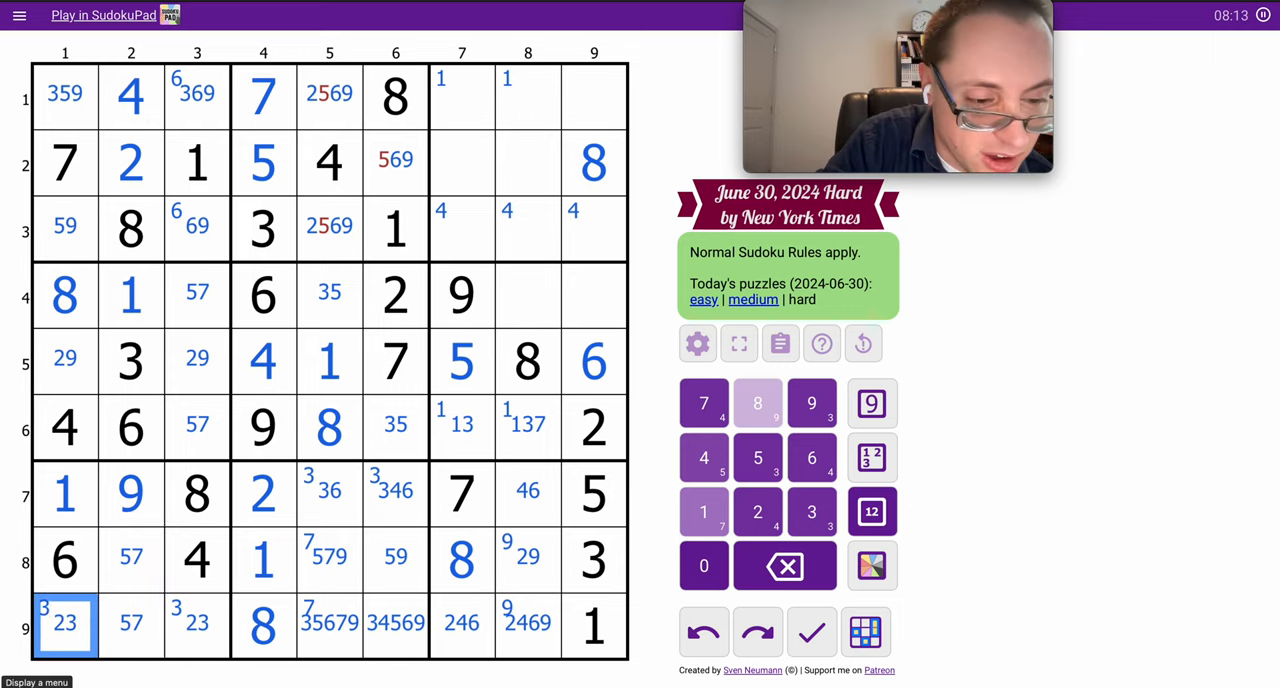
{"action": "left_click", "coordinate": [192, 632]}
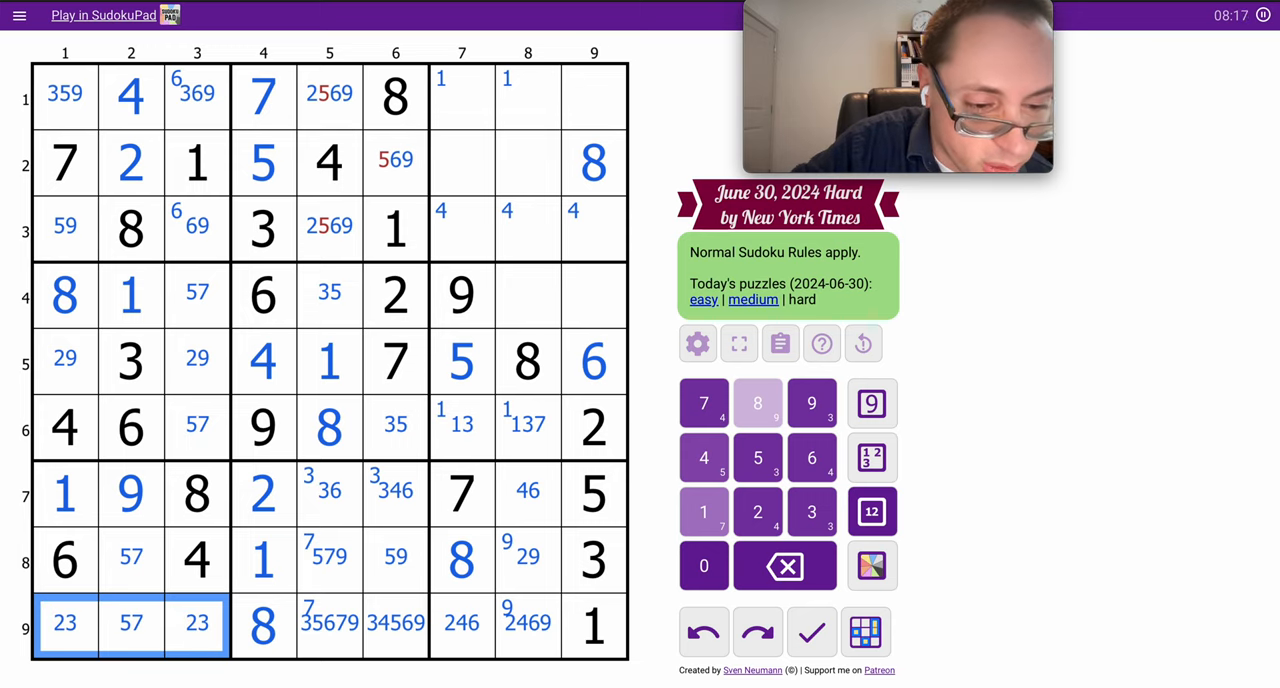
{"action": "left_click", "coordinate": [328, 622]}
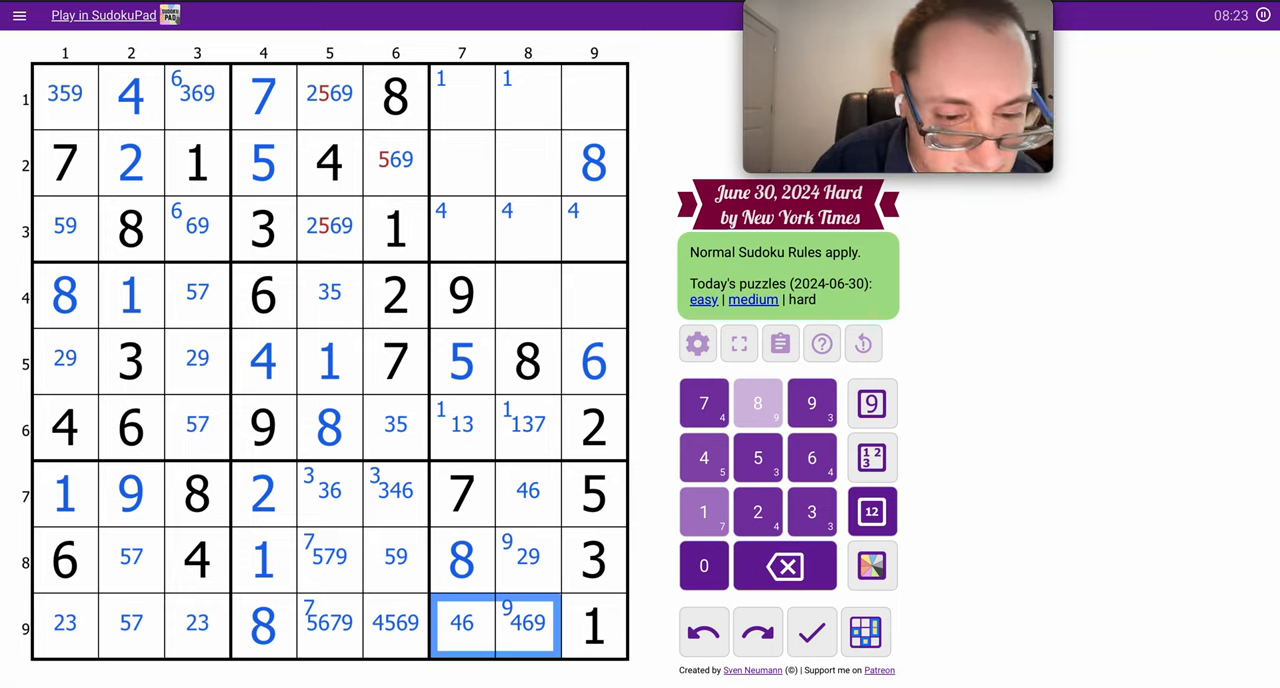
{"action": "mouse_move", "coordinate": [512, 646]}
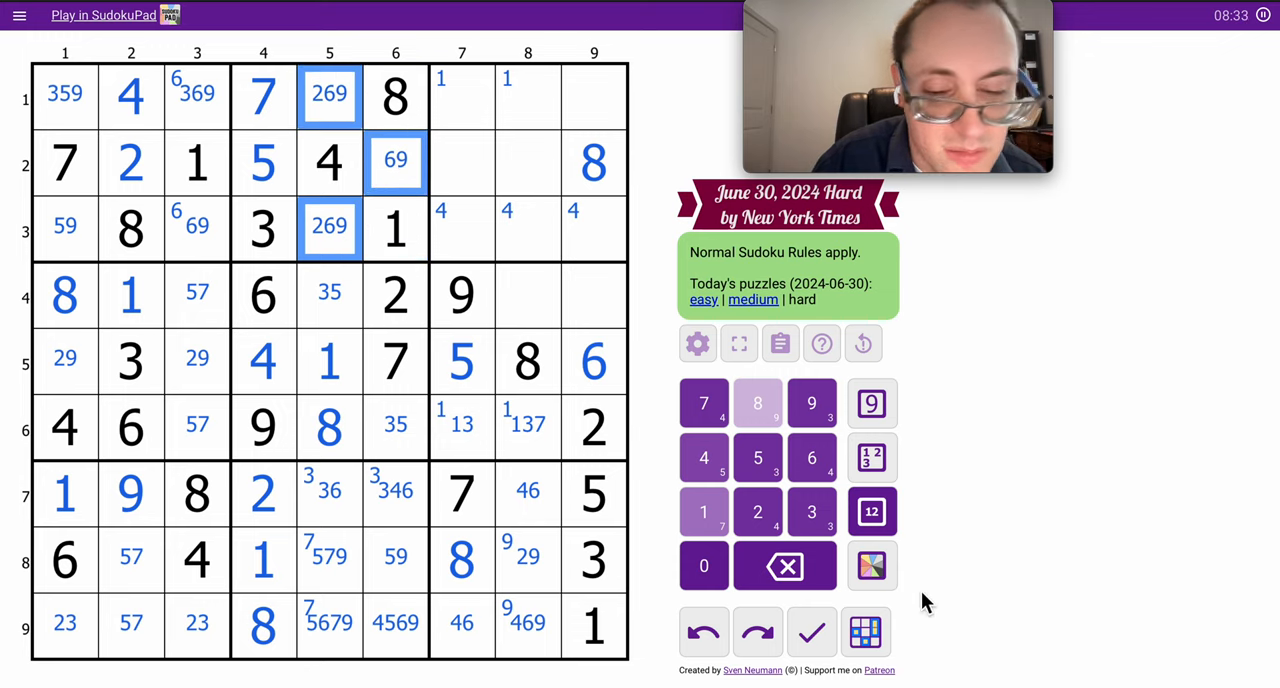
Shade box 2's three 269/69 cells green and centre-mark 347 and 47 in r4c8–c9.
{"action": "left_click", "coordinate": [872, 564]}
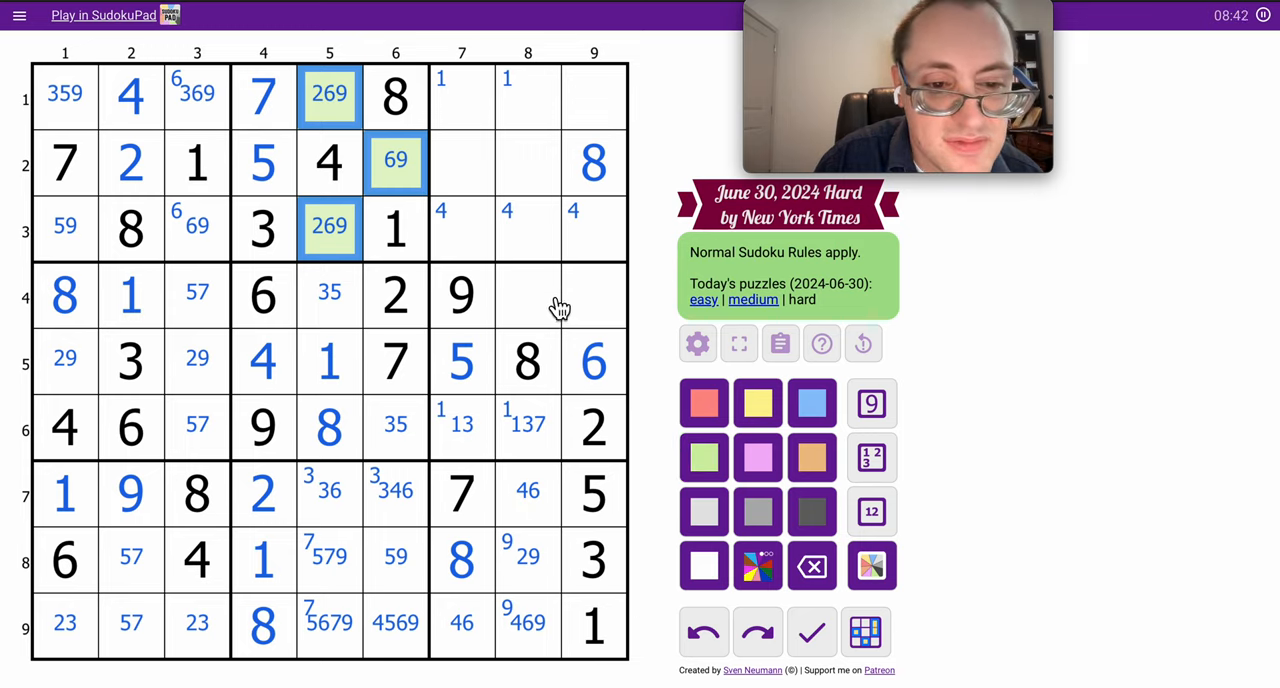
{"action": "mouse_move", "coordinate": [544, 298]}
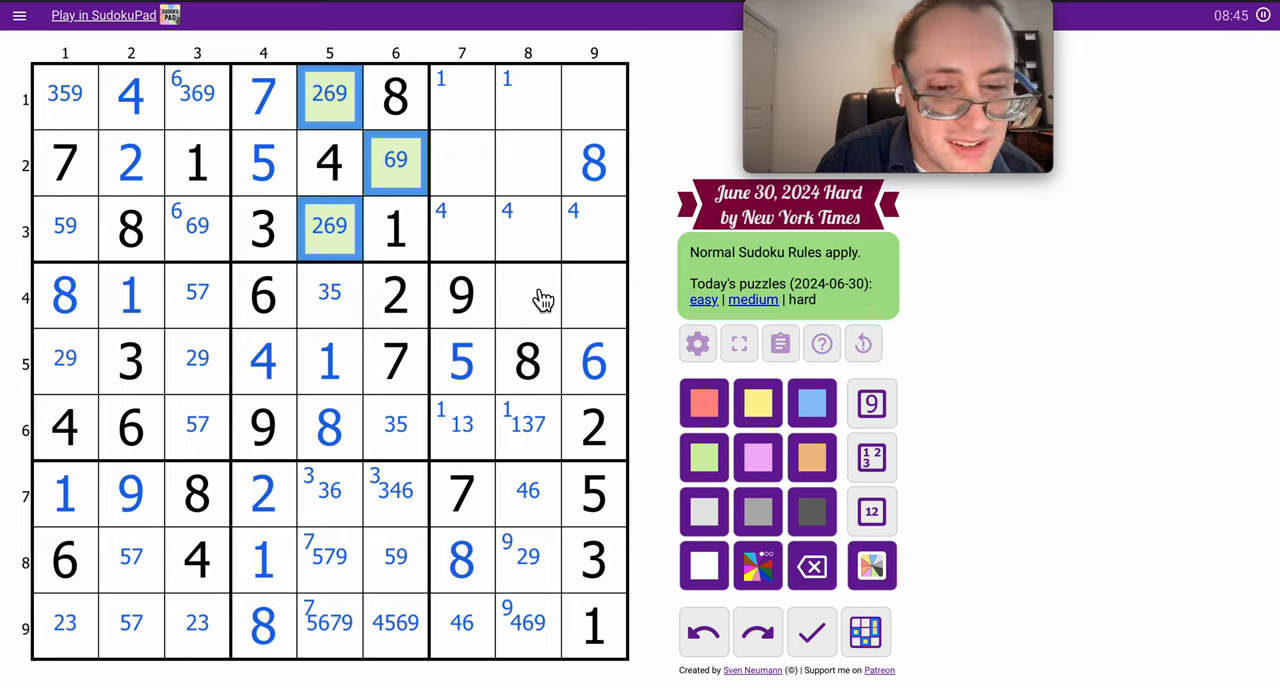
{"action": "left_click", "coordinate": [560, 296]}
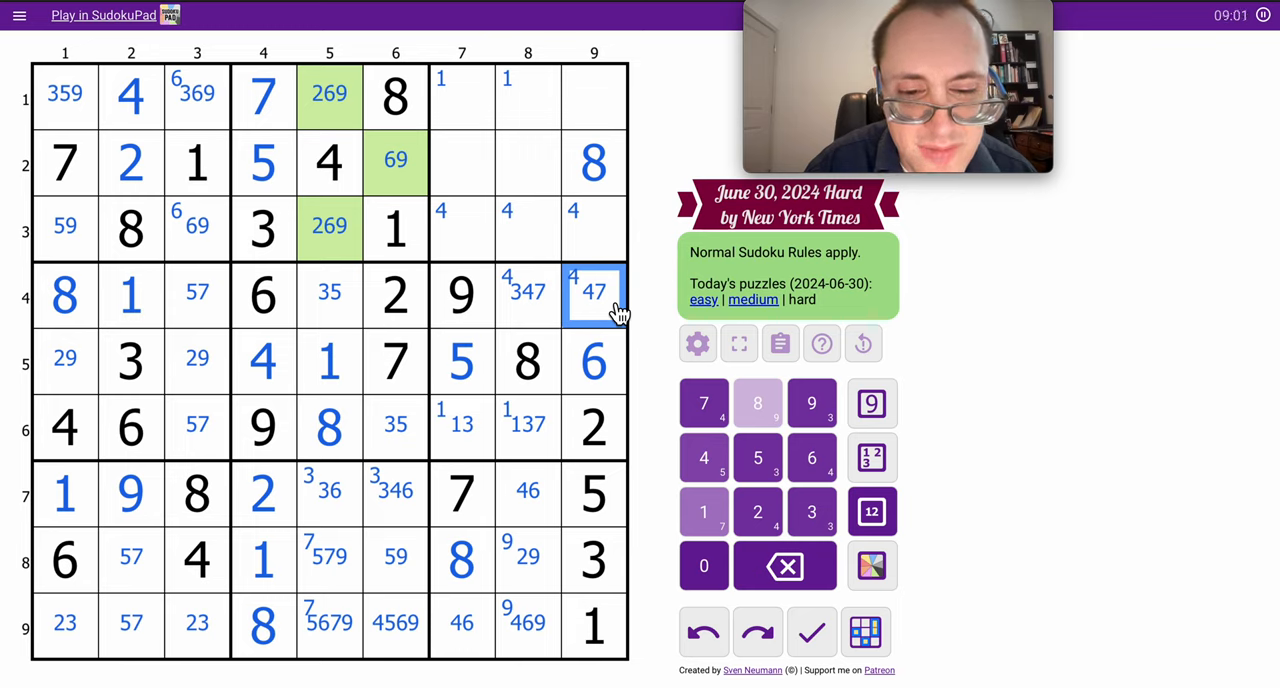
Enter 9 in r1c9 and r2c6 and fill 6 and 7 into the top-right box.
{"action": "left_click", "coordinate": [592, 96]}
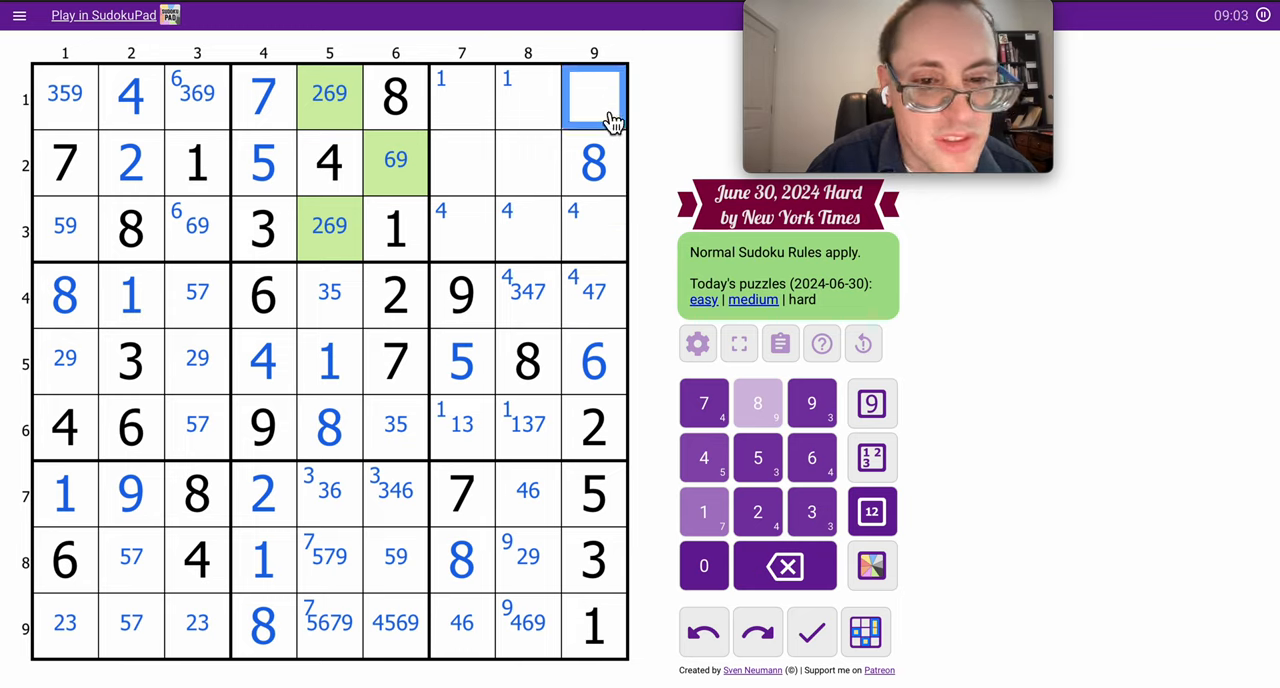
{"action": "left_click", "coordinate": [812, 404]}
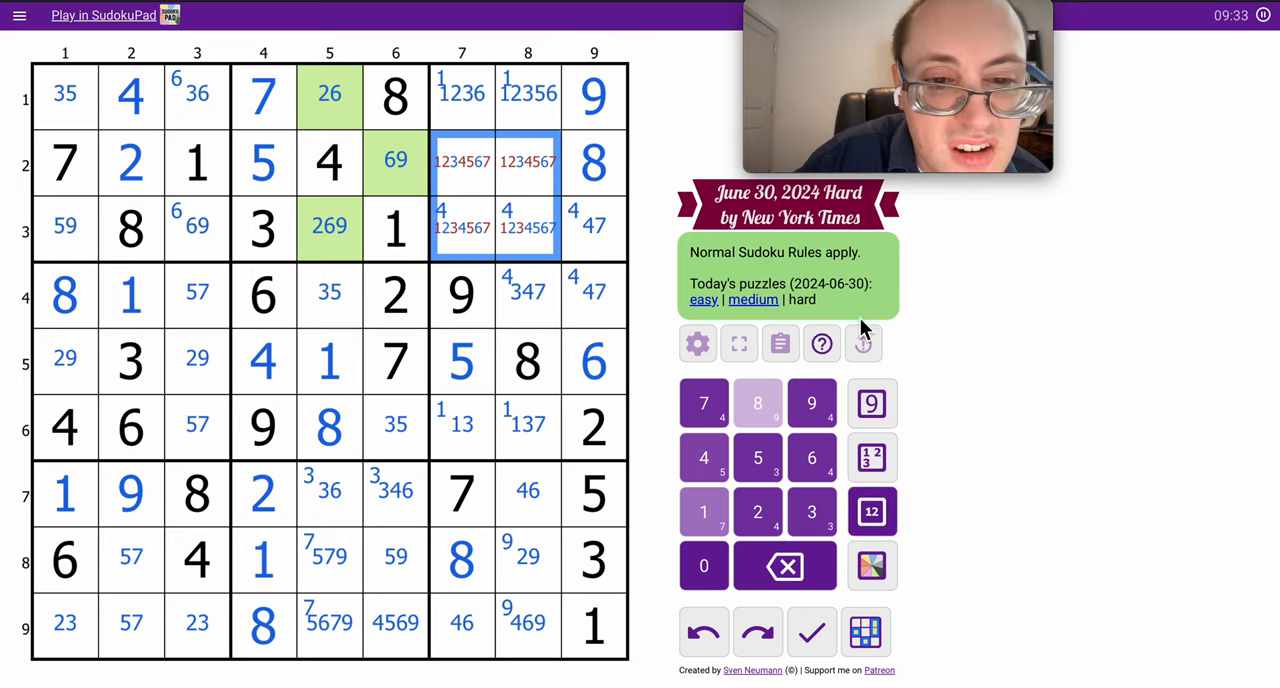
{"action": "left_click", "coordinate": [528, 162]}
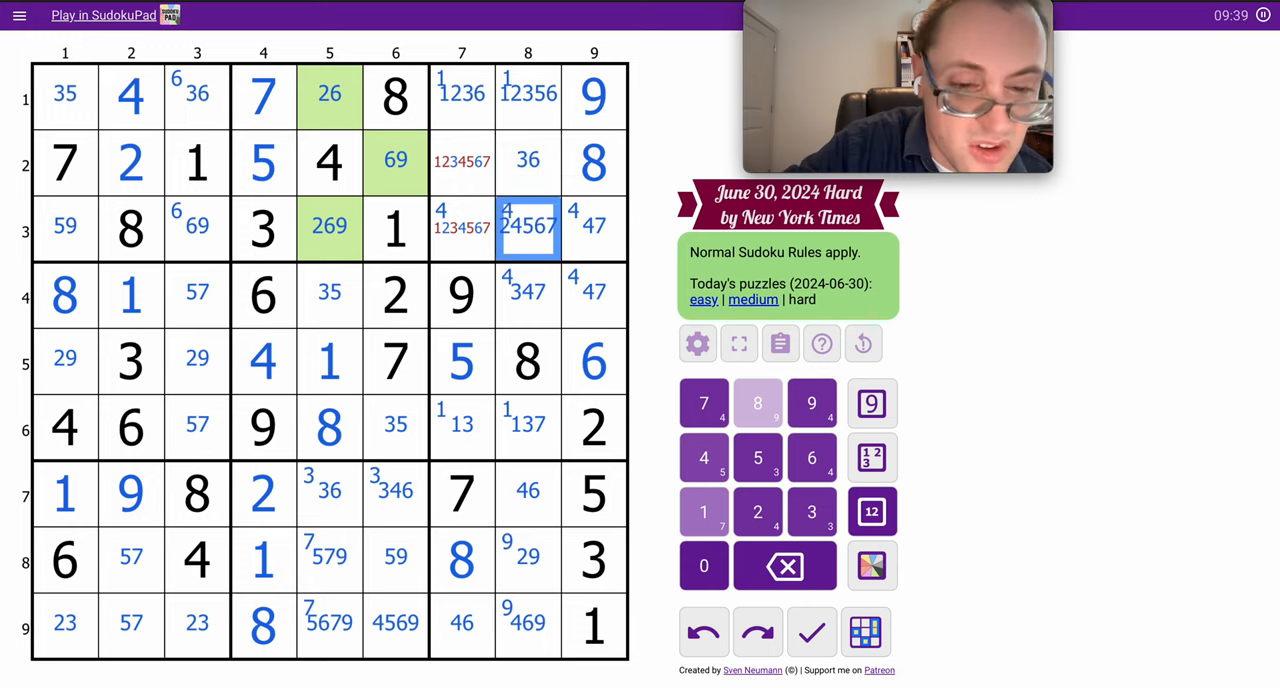
Fill most of rows 4 and 6 with their final digits.
{"action": "left_click", "coordinate": [460, 160]}
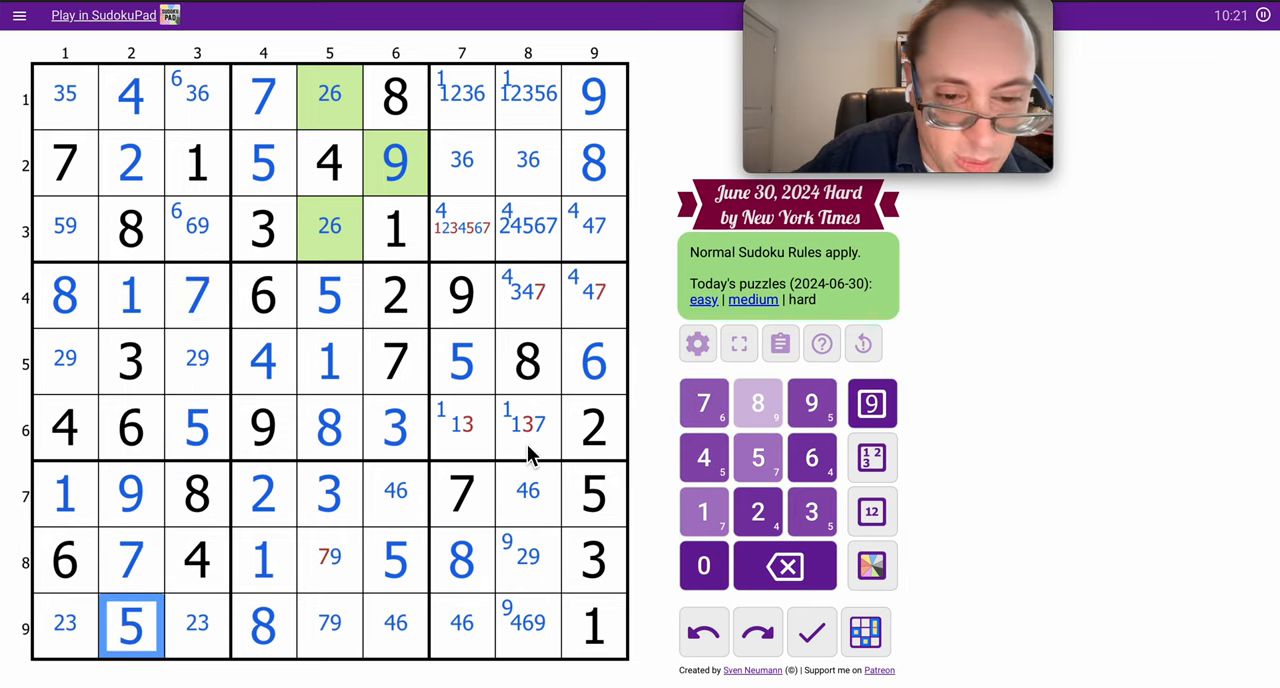
{"action": "left_click", "coordinate": [592, 294]}
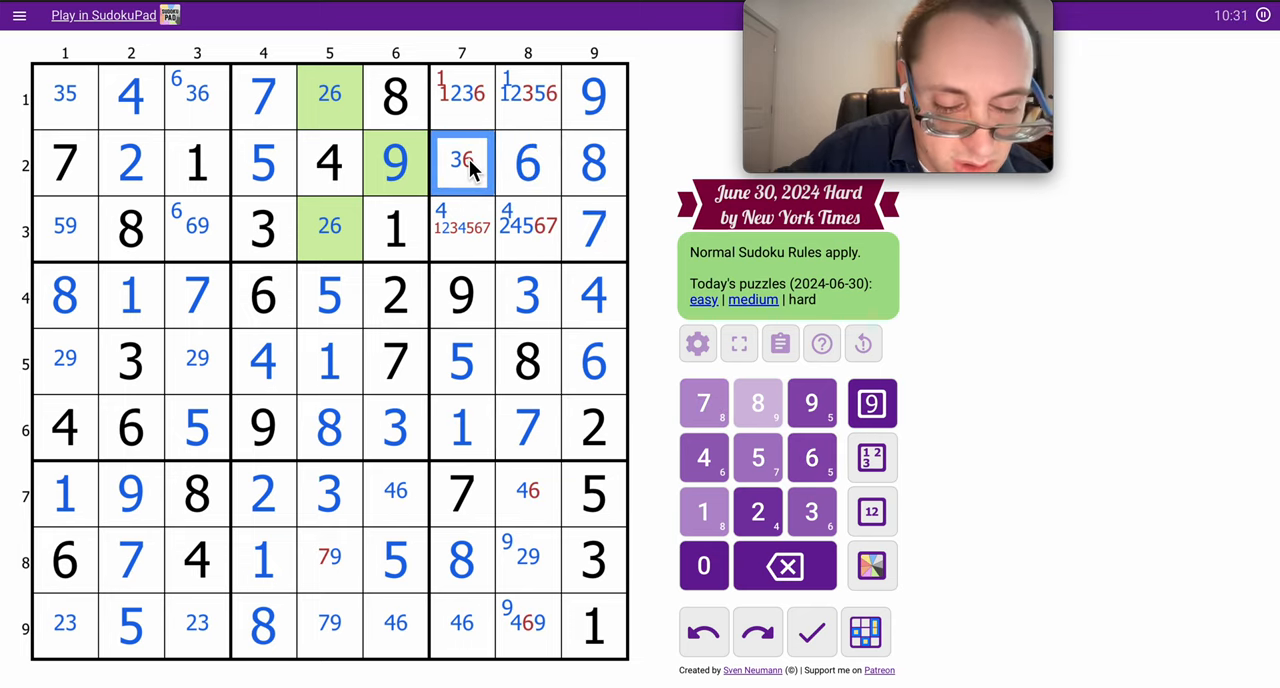
Fill the remaining digits in column 7 rows 1-2 and row 3 column 1.
{"action": "left_click", "coordinate": [812, 512]}
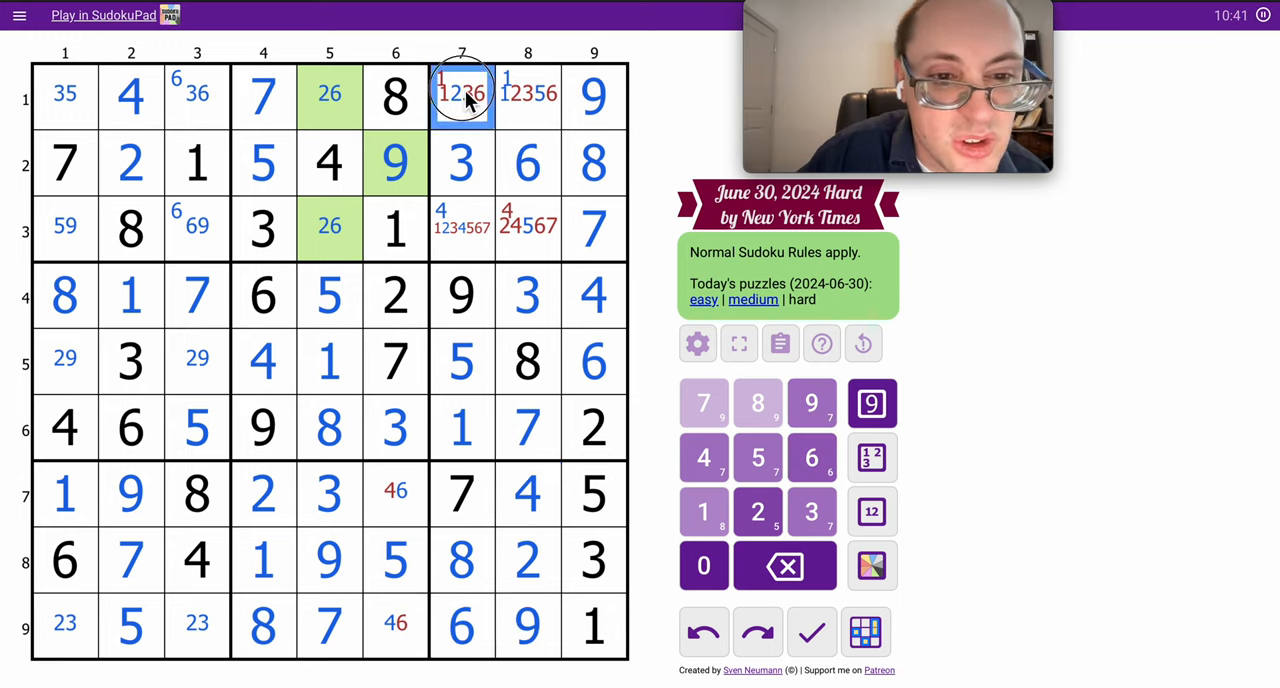
{"action": "left_click", "coordinate": [756, 512]}
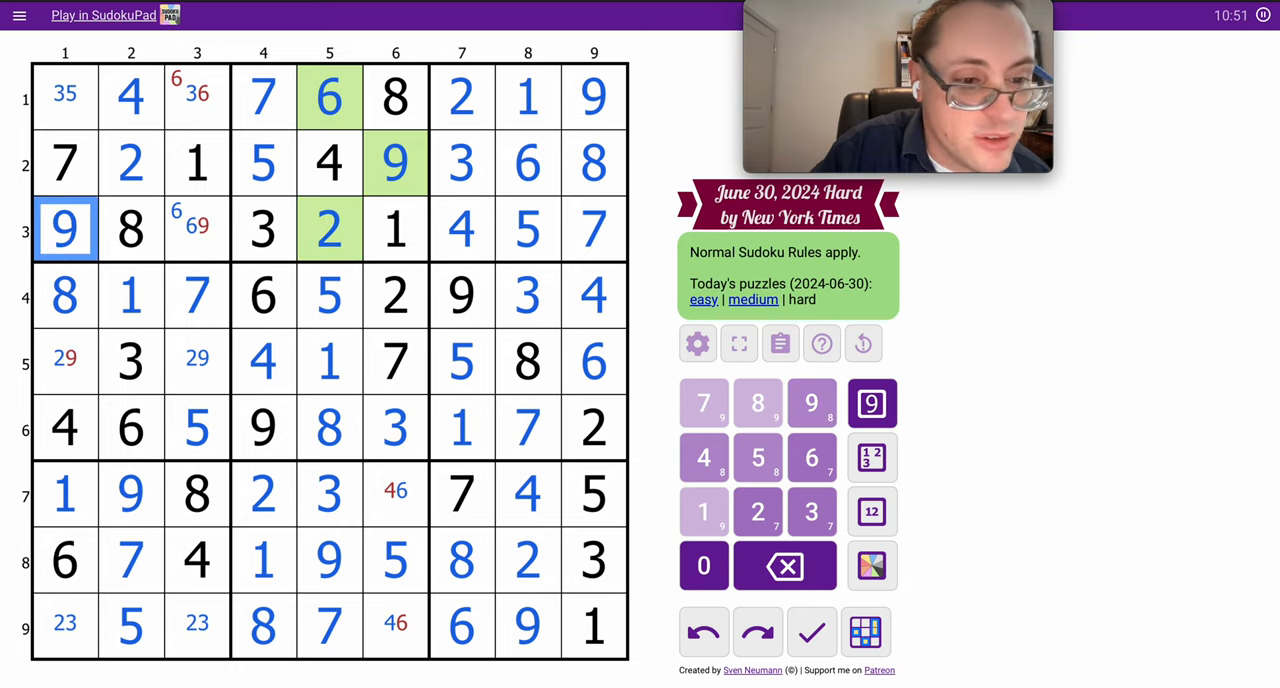
{"action": "left_click", "coordinate": [196, 100]}
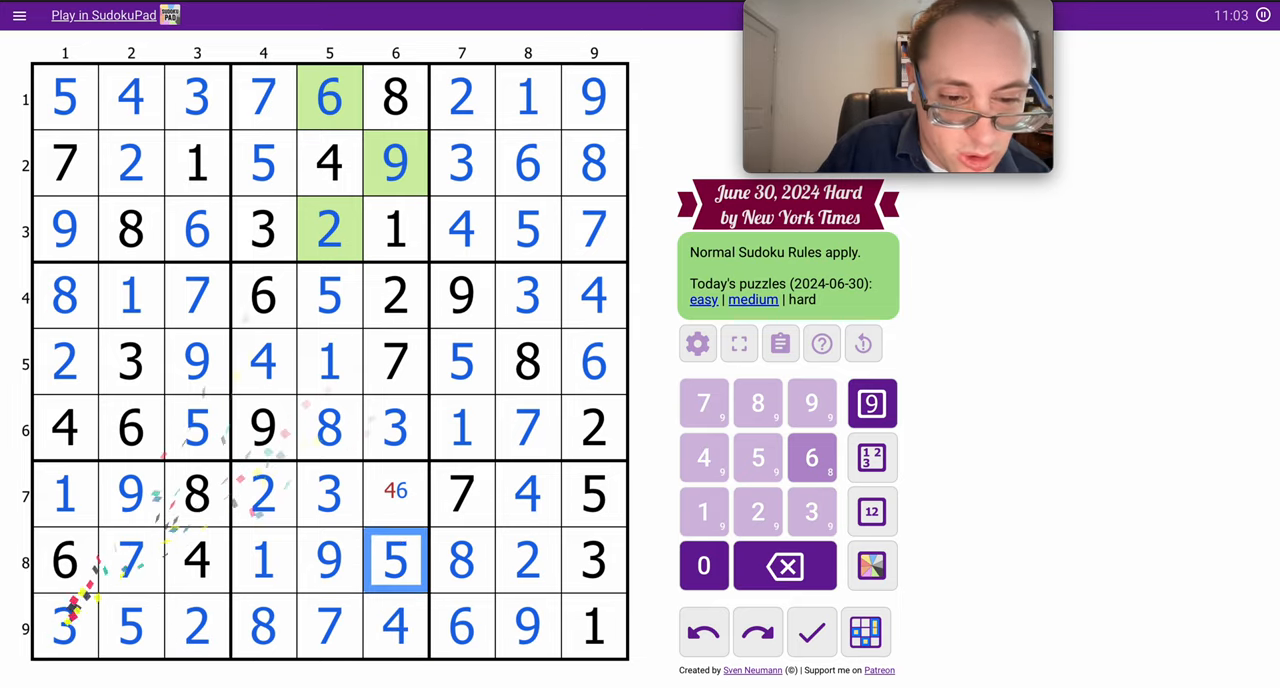
Enter the final digit, like the solved puzzle, and dismiss the 11:04 congratulations dialog.
{"action": "left_click", "coordinate": [396, 562]}
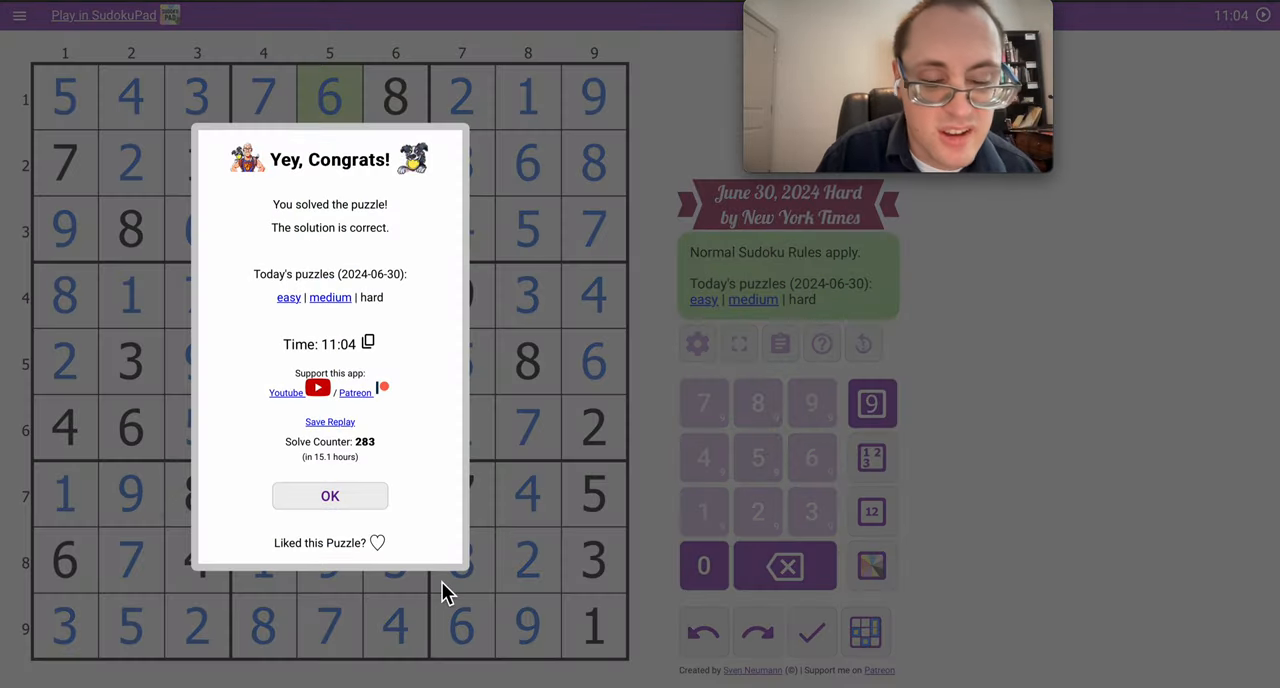
{"action": "mouse_move", "coordinate": [440, 504]}
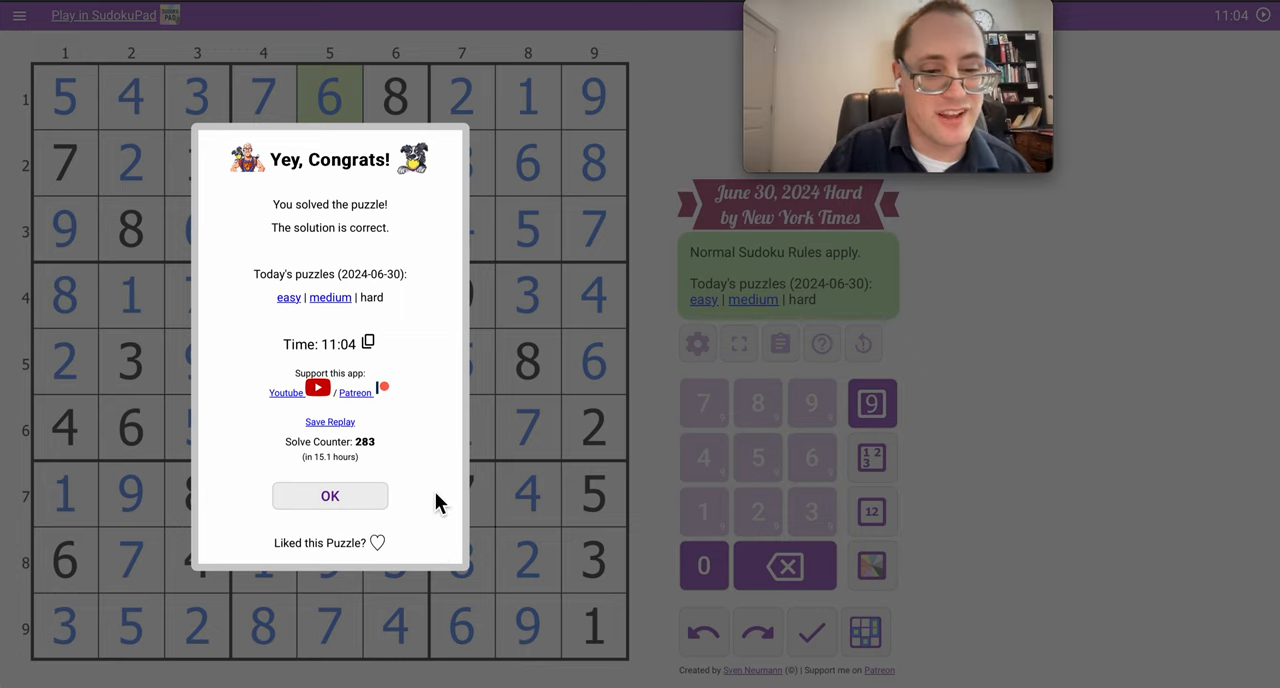
{"action": "left_click", "coordinate": [388, 542]}
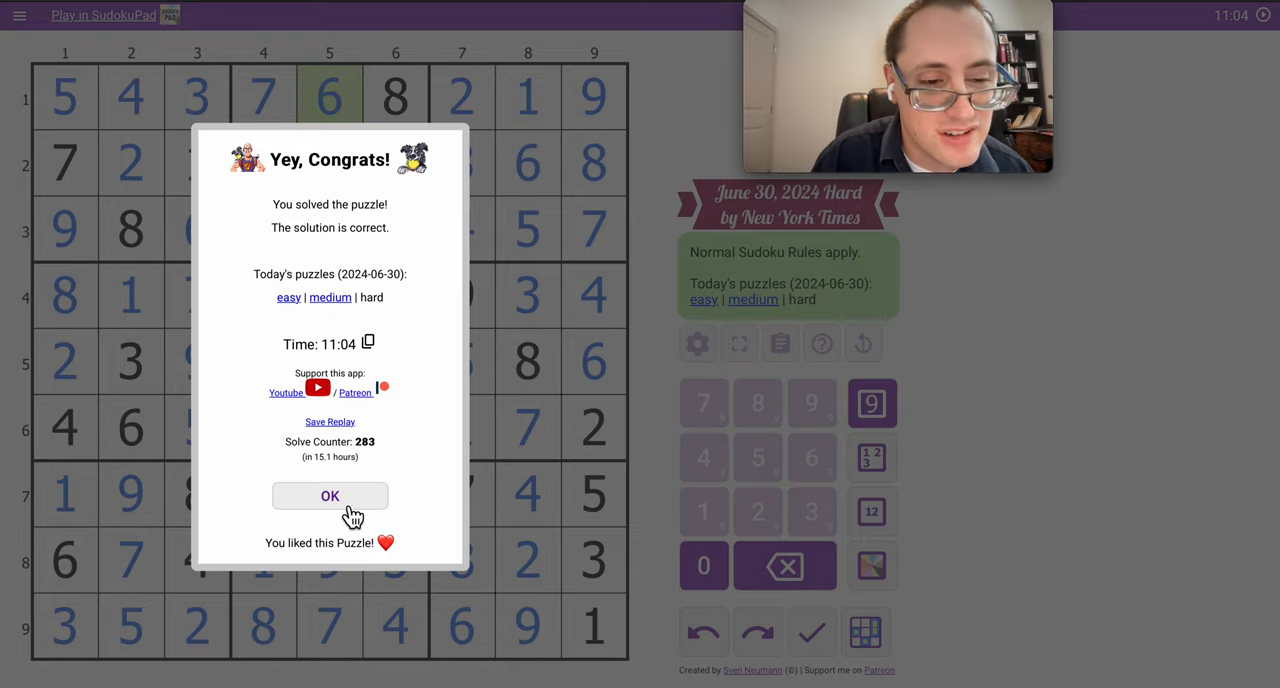
{"action": "left_click", "coordinate": [330, 496]}
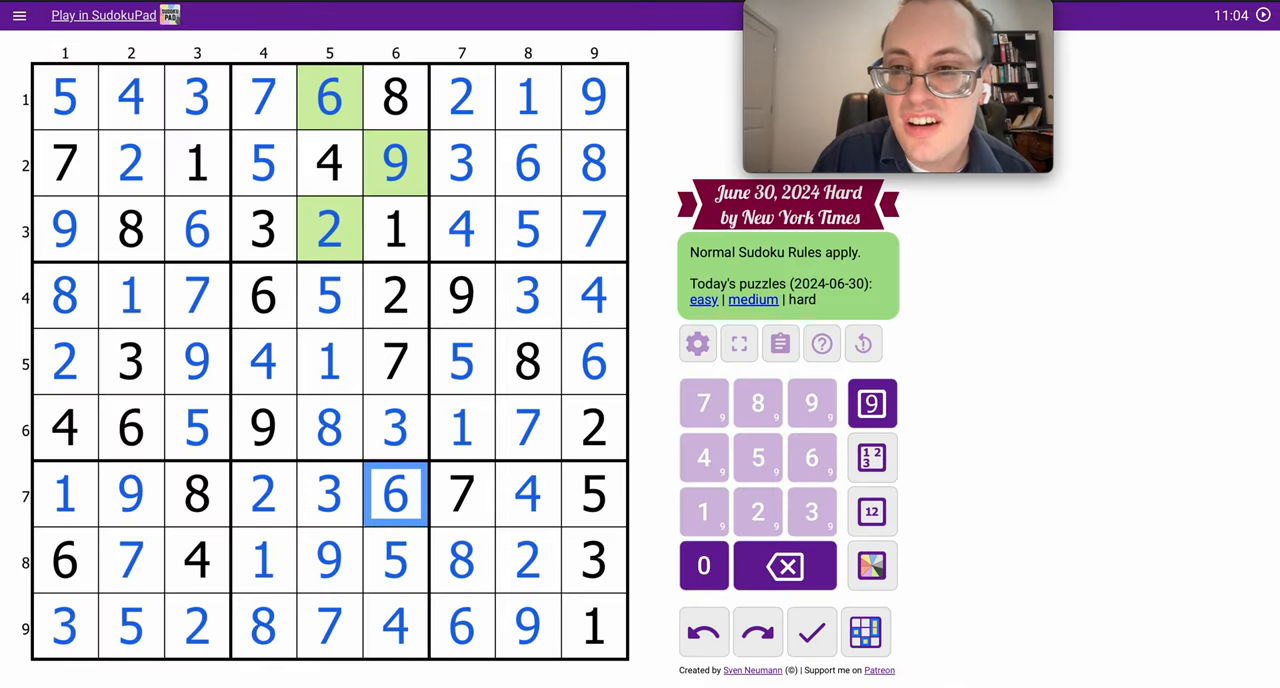